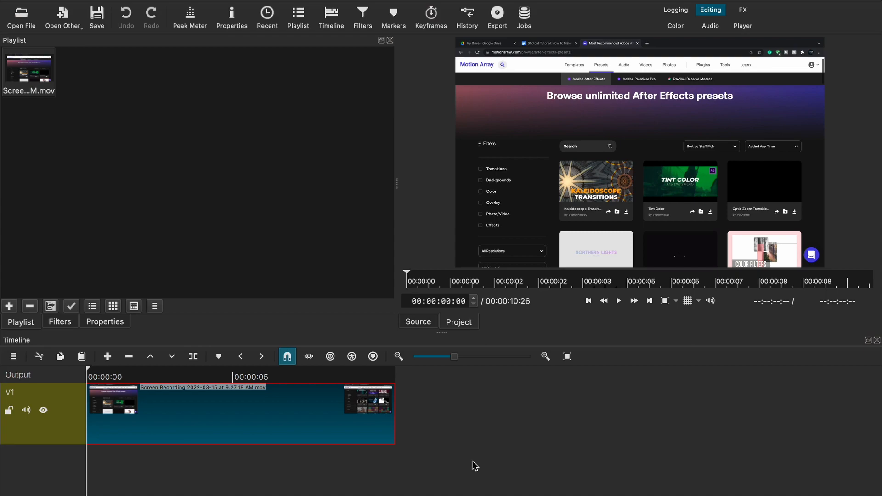
pyautogui.moveTo(471, 440)
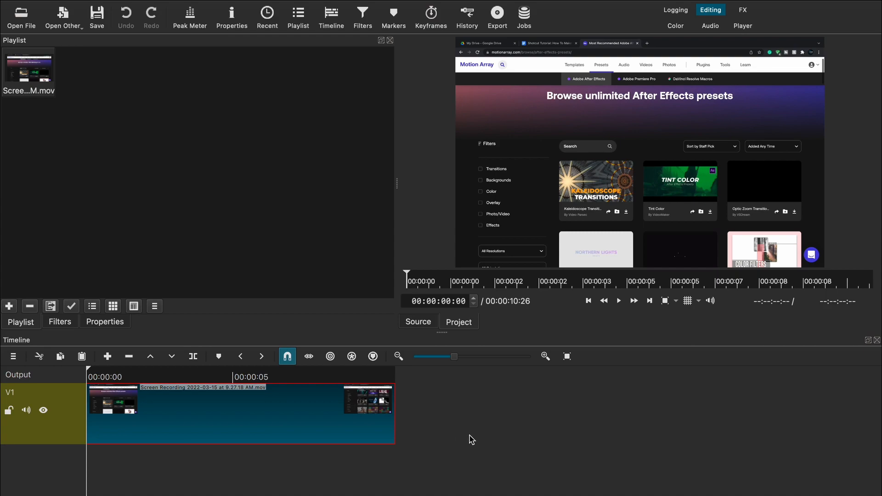
pyautogui.moveTo(258, 409)
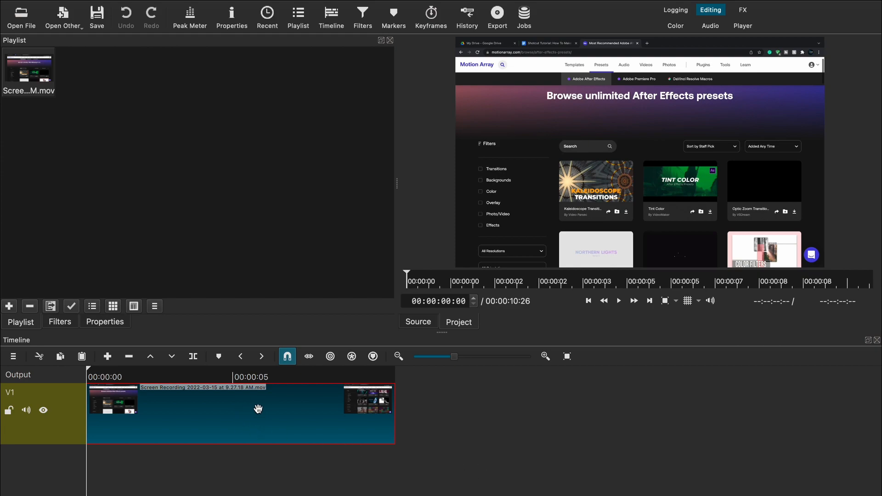
pyautogui.moveTo(619, 301)
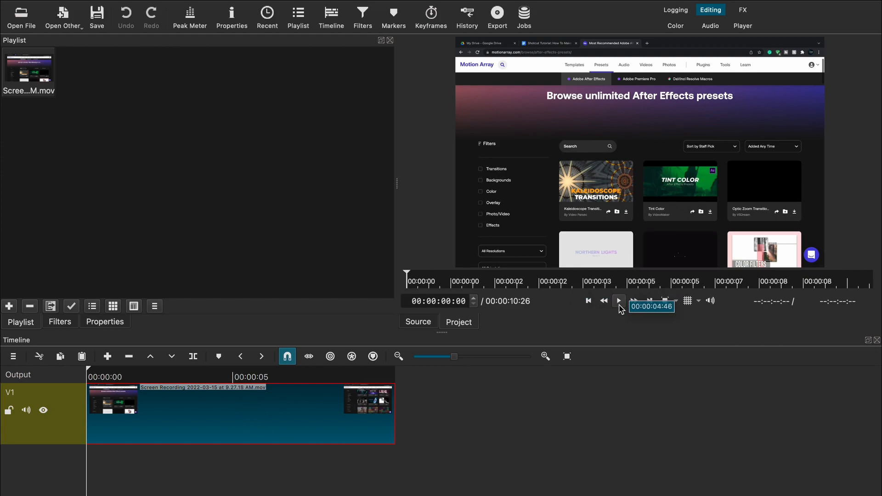
# Step: Select the screen recording clip, check its Properties, and show its empty filter list
pyautogui.click(619, 300)
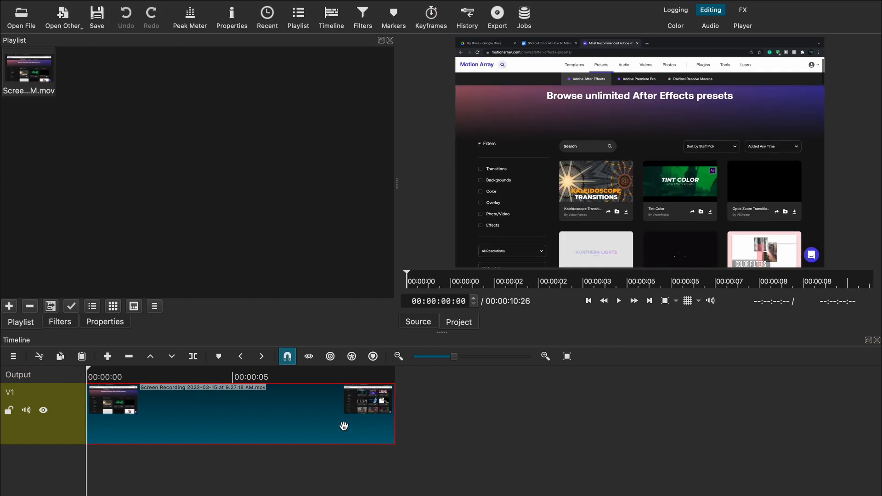
pyautogui.moveTo(165, 406)
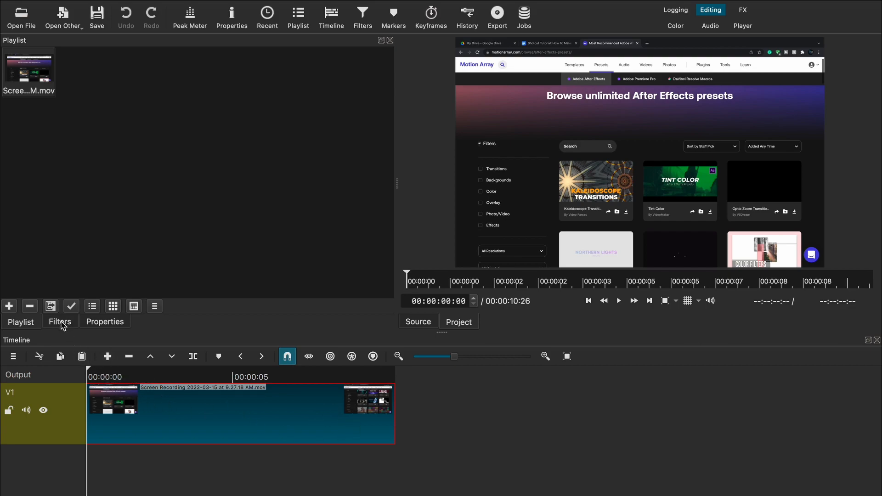
pyautogui.click(59, 321)
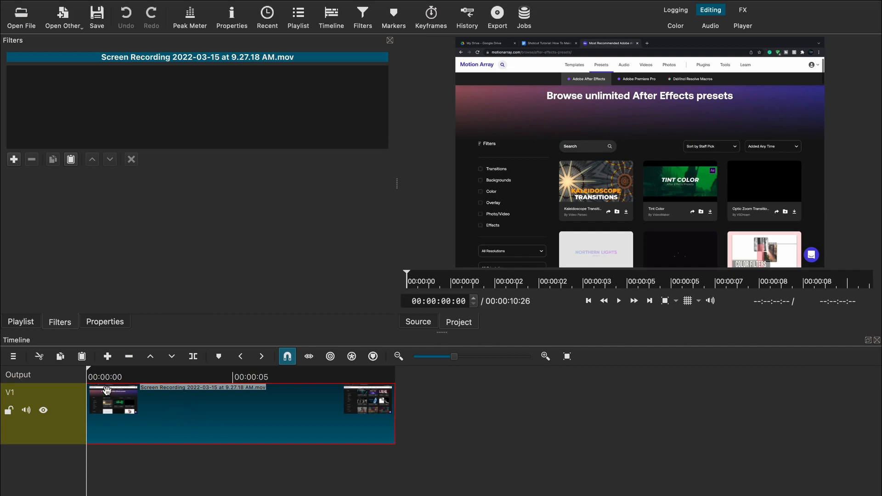
pyautogui.click(21, 321)
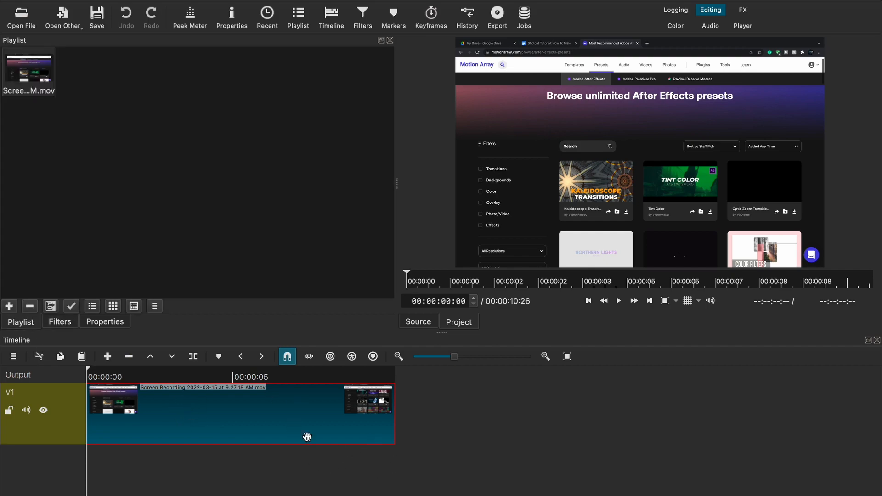
pyautogui.moveTo(416, 473)
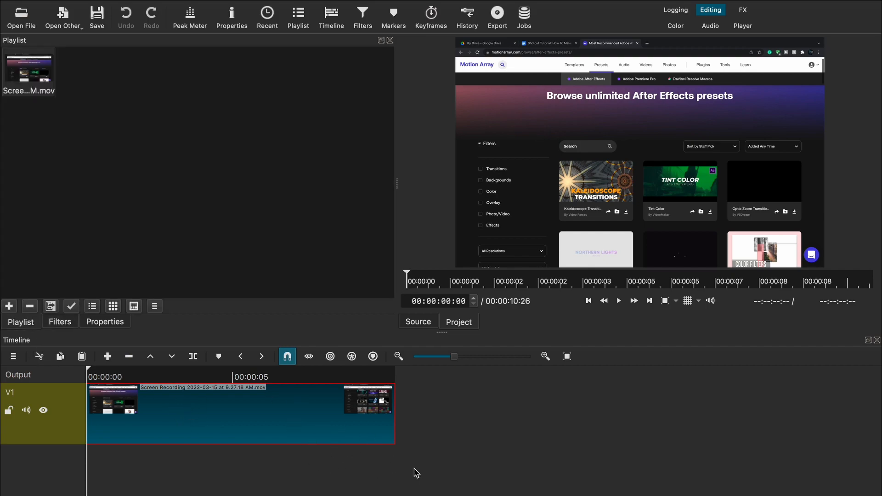
pyautogui.moveTo(376, 432)
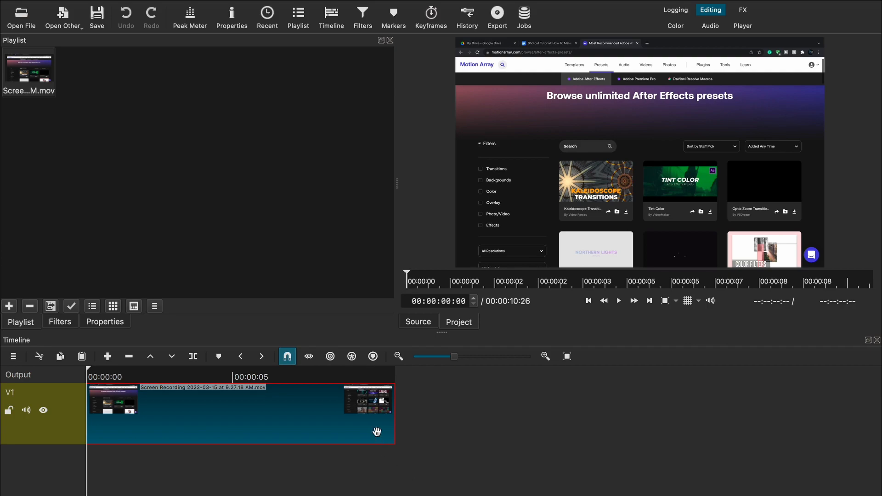
pyautogui.moveTo(376, 427)
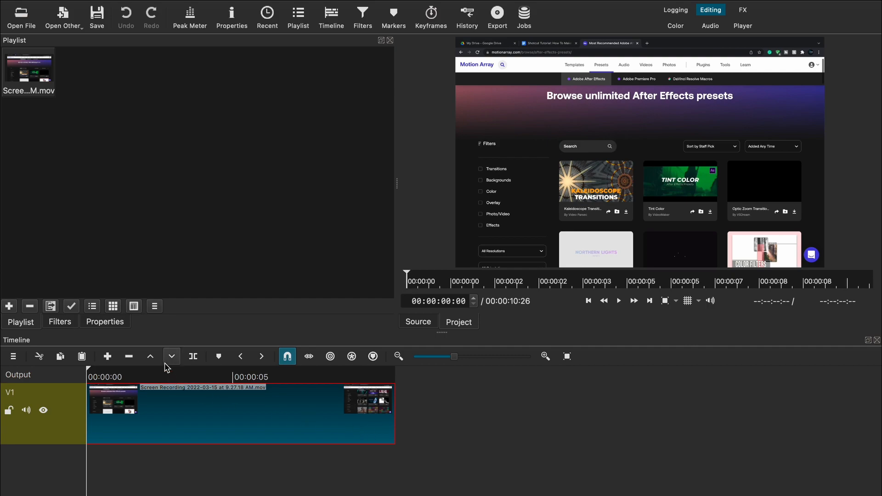
pyautogui.click(104, 321)
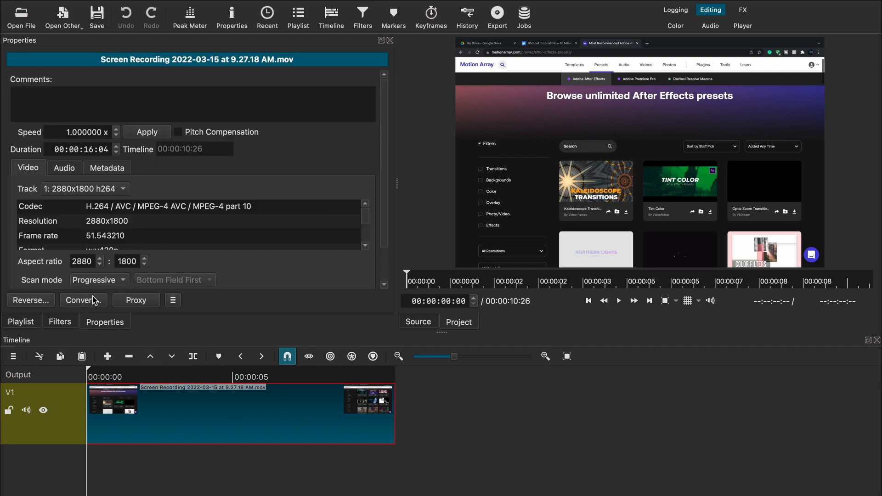
pyautogui.click(82, 300)
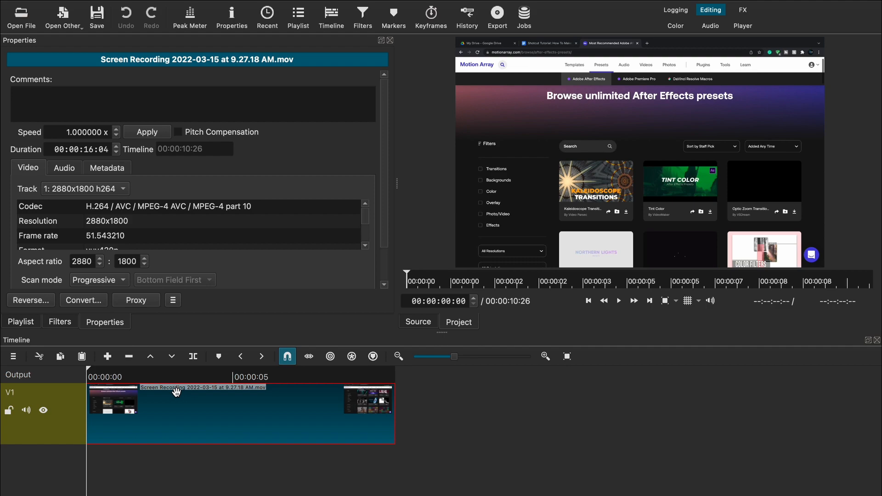
pyautogui.click(59, 322)
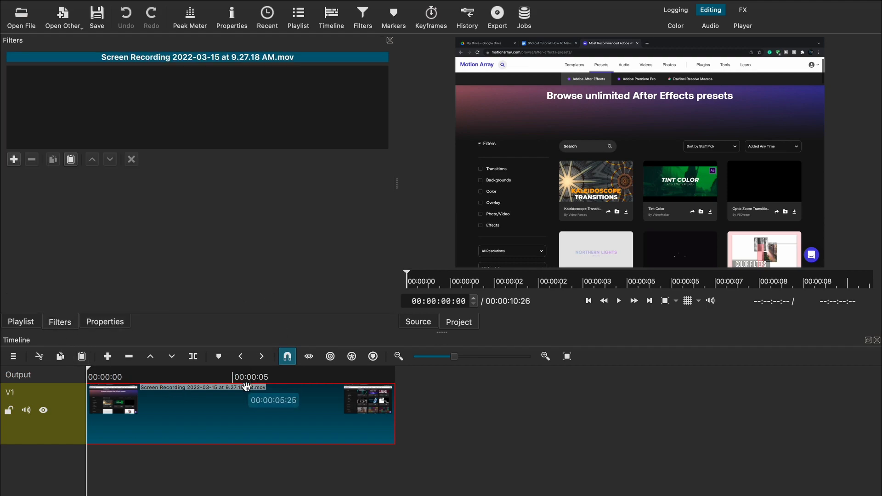
pyautogui.click(21, 321)
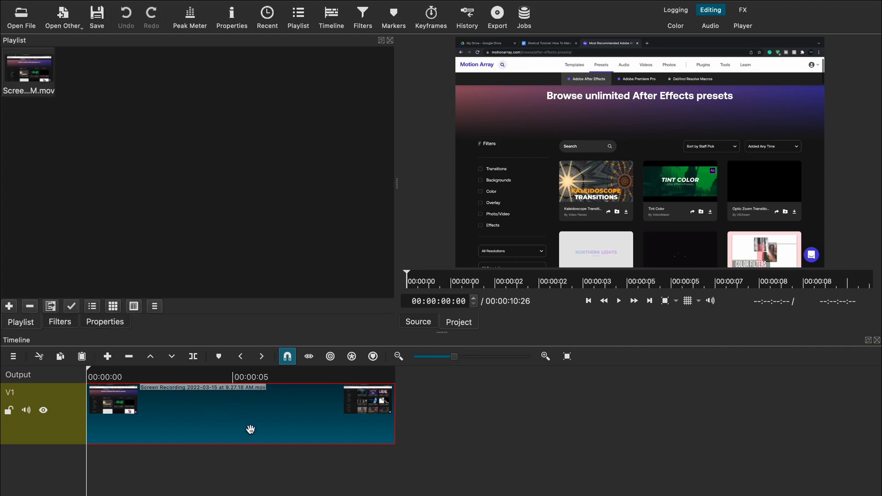
pyautogui.moveTo(291, 442)
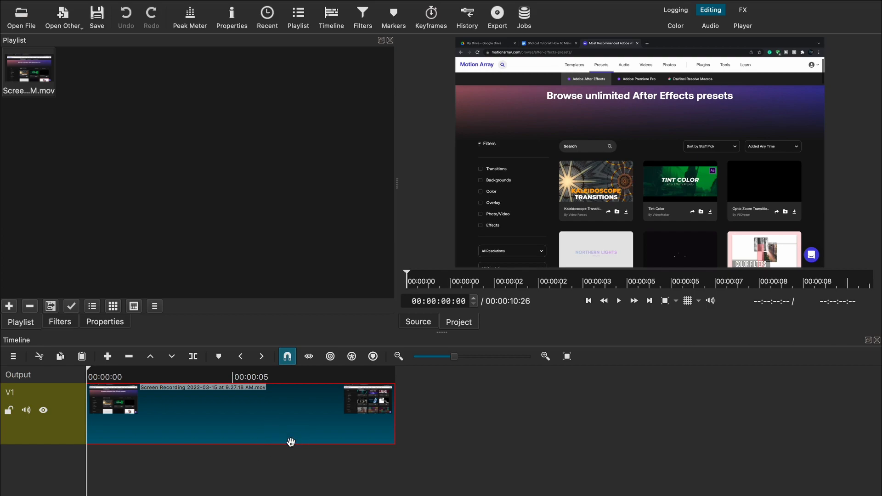
pyautogui.click(59, 321)
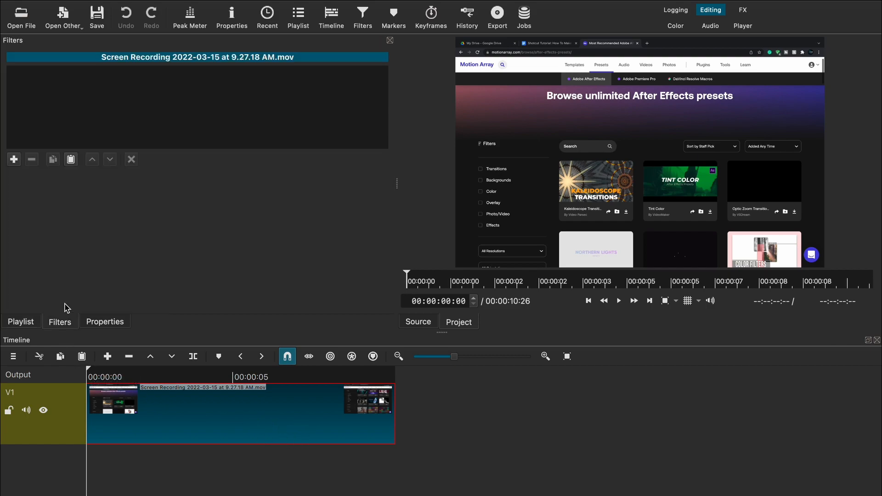
# Step: Search video filters for 'co' and add Corner Pin to the clip
pyautogui.click(14, 159)
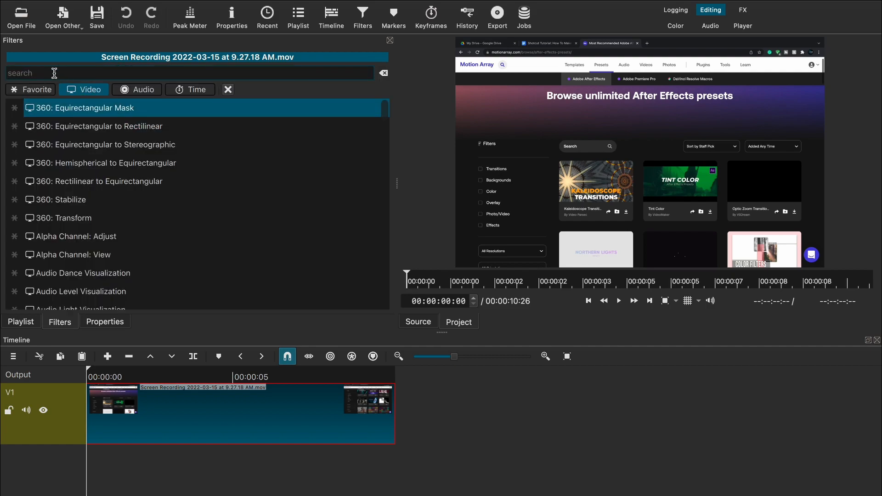
pyautogui.write('co')
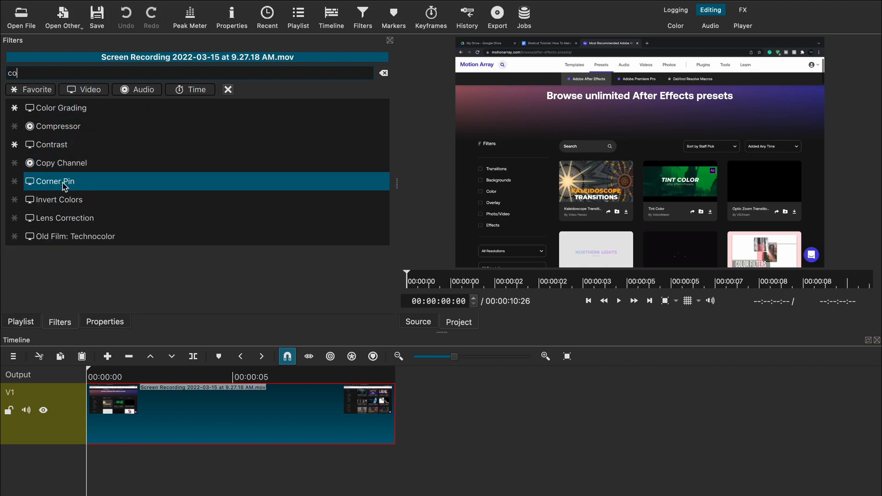
pyautogui.doubleClick(55, 182)
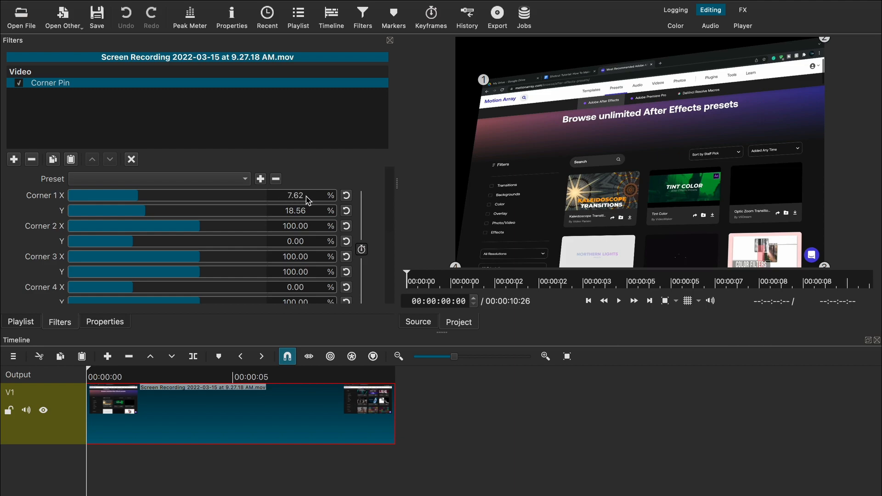
pyautogui.moveTo(846, 49)
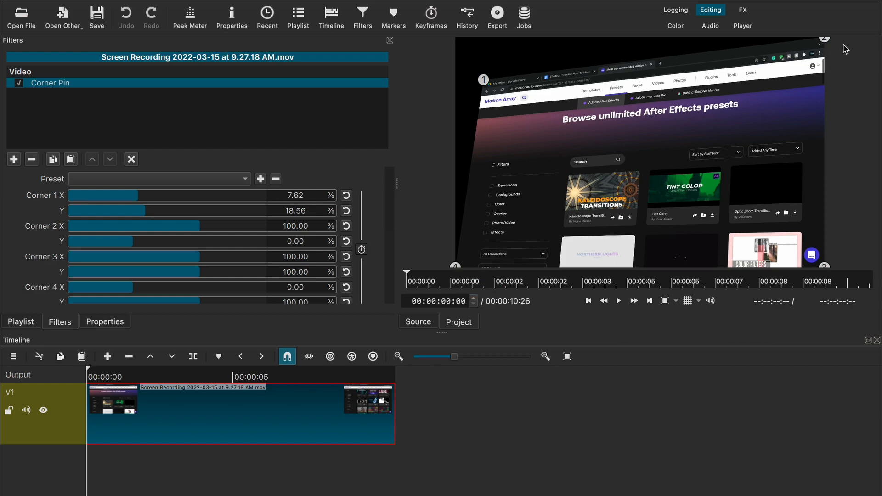
pyautogui.moveTo(456, 263)
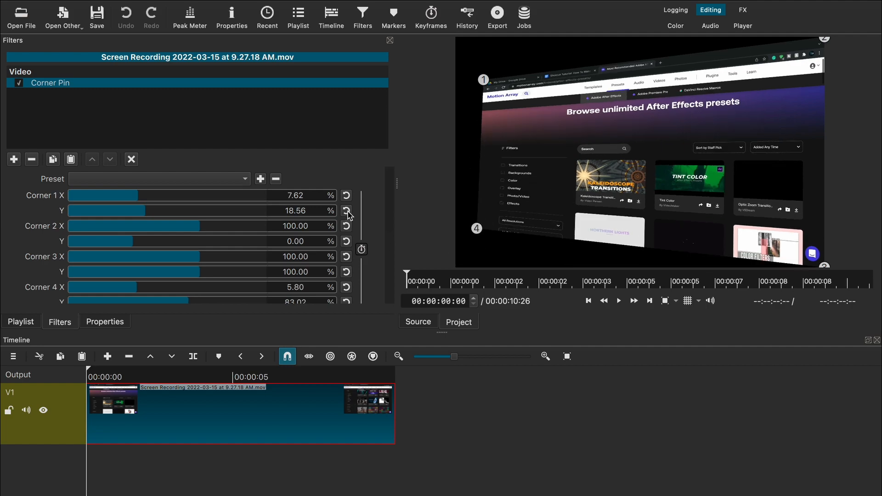
# Step: Set Corner Pin Corner 1 to 27.64/13.81 and Corner 4 to 26.99/76.34
pyautogui.click(346, 195)
pyautogui.write('13.81')
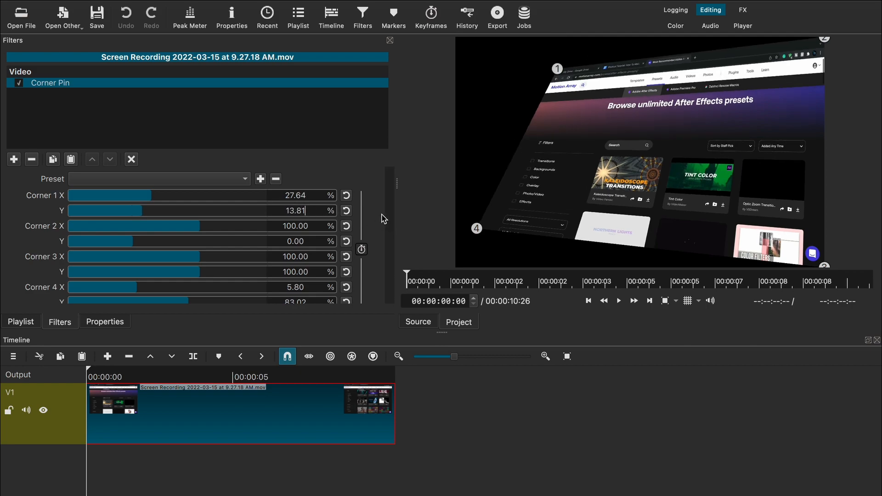
pyautogui.scroll(-3)
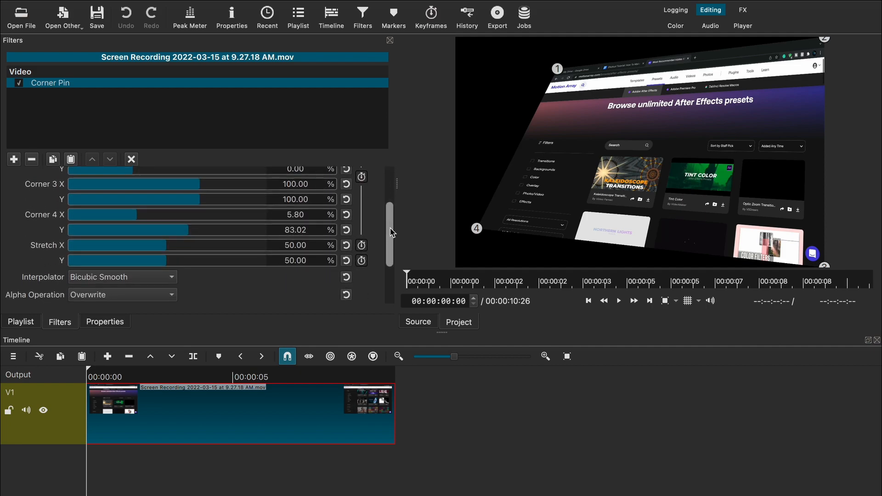
pyautogui.scroll(-3)
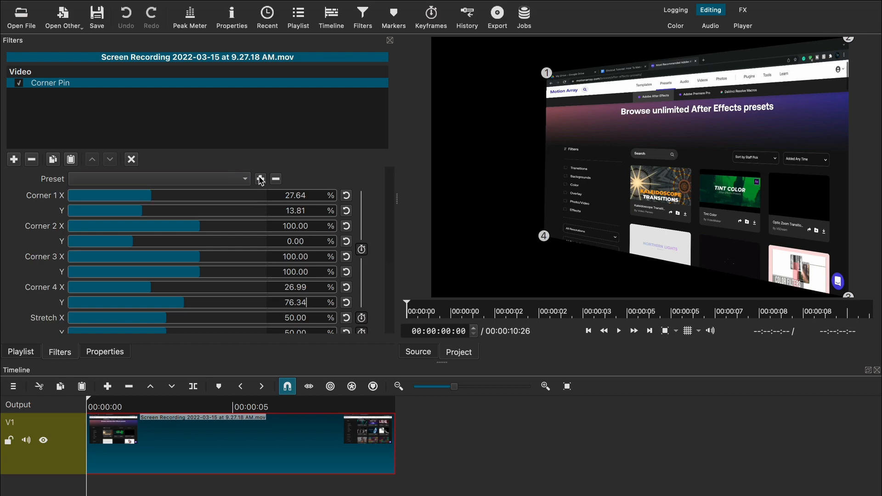
# Step: Save the Corner Pin settings as a preset named '3D'
pyautogui.click(261, 179)
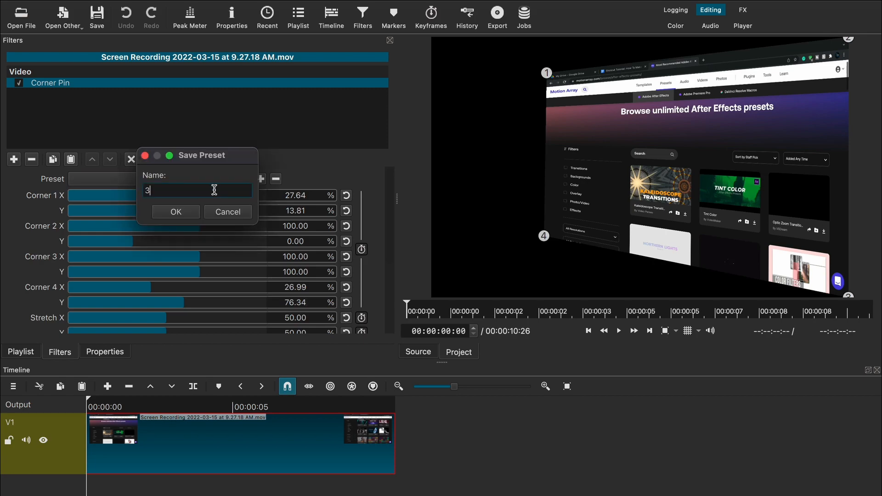
pyautogui.click(175, 211)
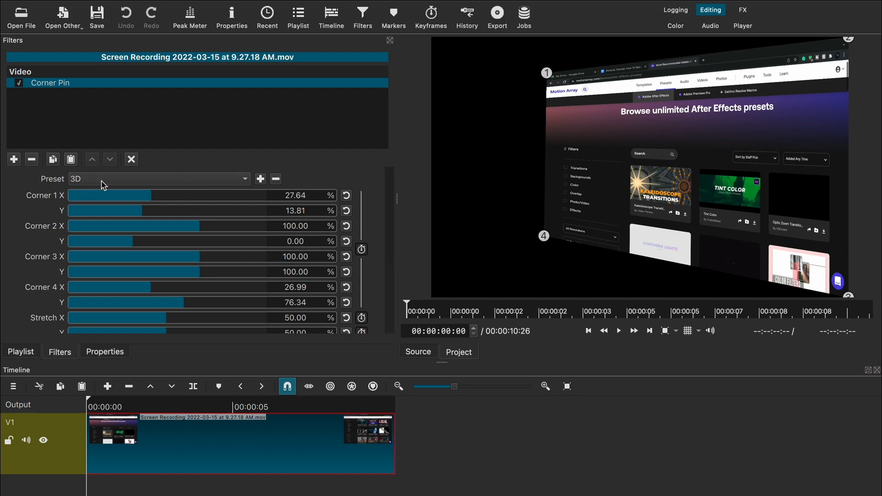
pyautogui.moveTo(668, 164)
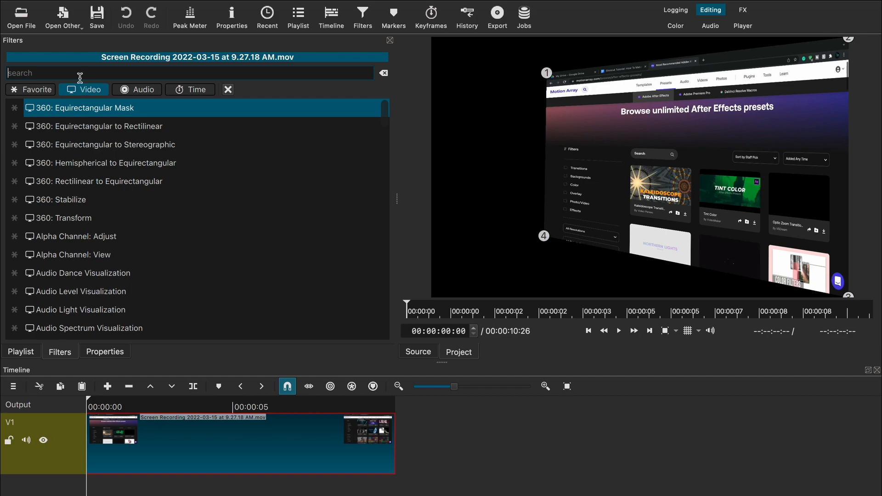
# Step: Search 'size' and add the Size, Position & Rotate filter below Corner Pin
pyautogui.write('size')
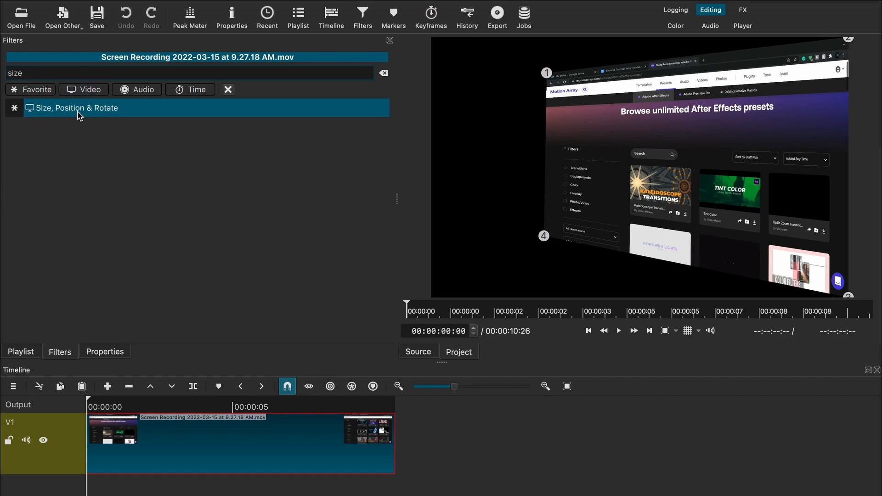
pyautogui.click(78, 108)
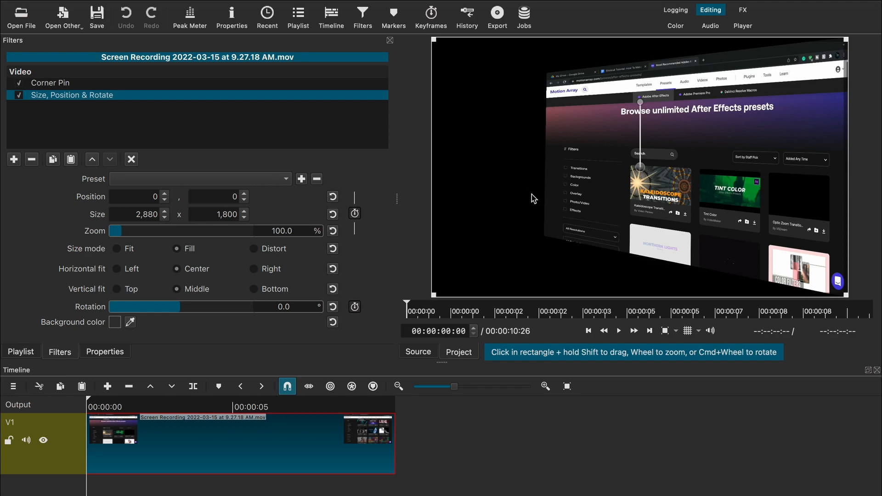
pyautogui.moveTo(120, 238)
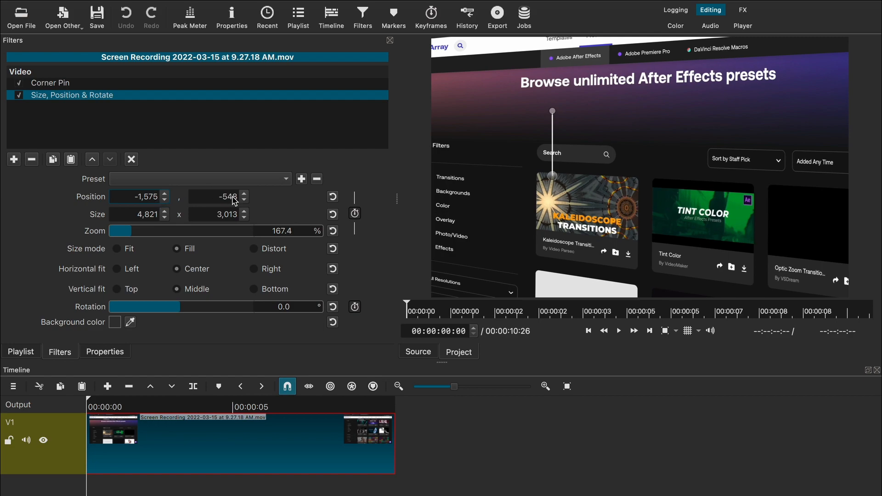
# Step: Set Position Y to -485, nudge height to 3017, and search filters for 'gra'
pyautogui.tripleClick(214, 197)
pyautogui.write('-485')
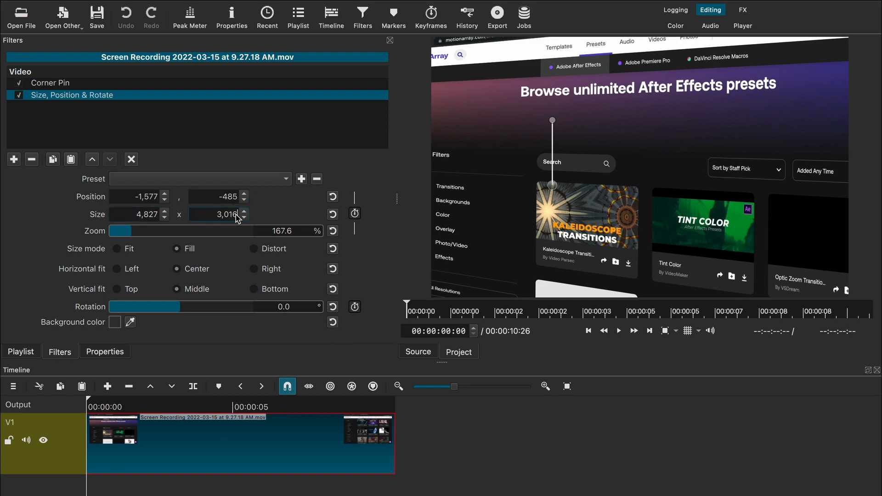
pyautogui.click(244, 211)
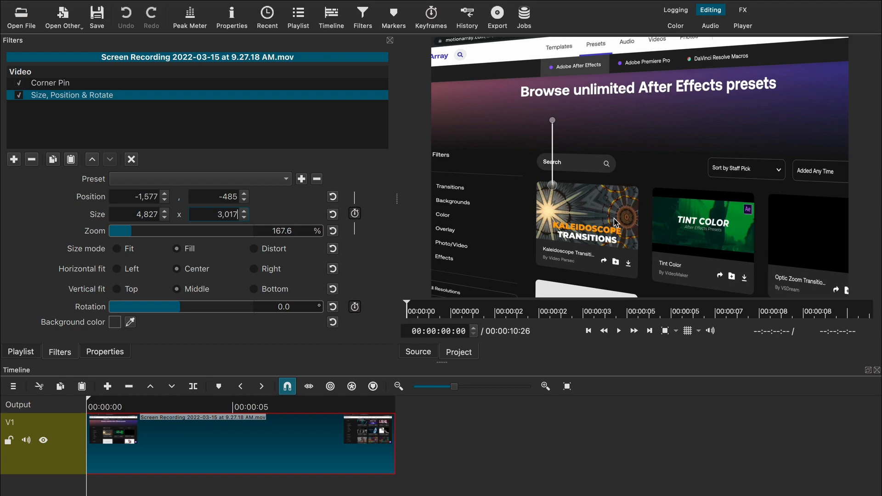
pyautogui.moveTo(554, 183)
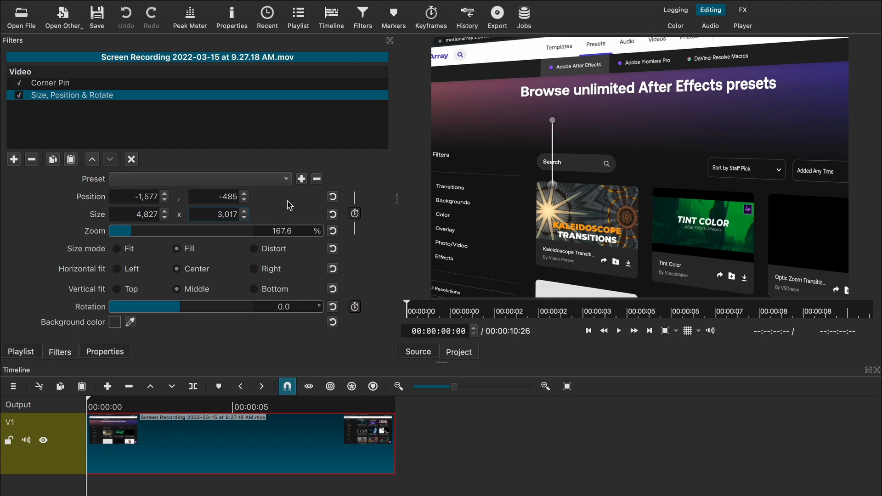
pyautogui.moveTo(555, 183)
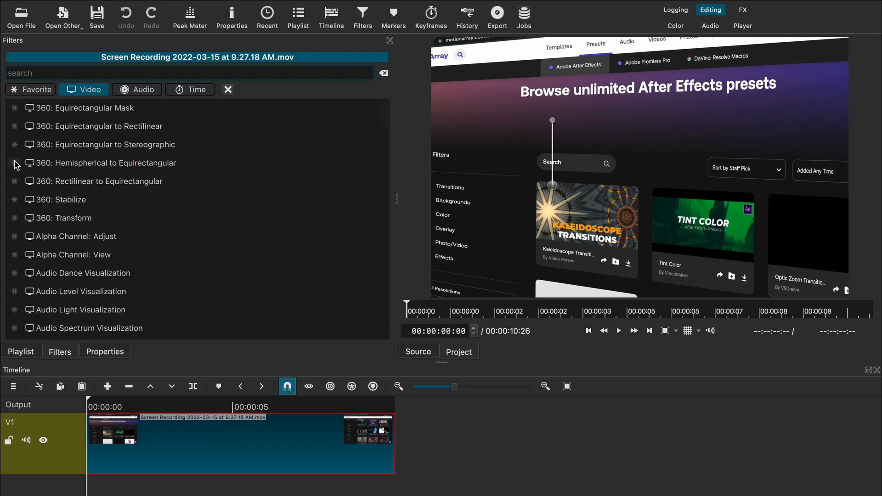
pyautogui.write('gra')
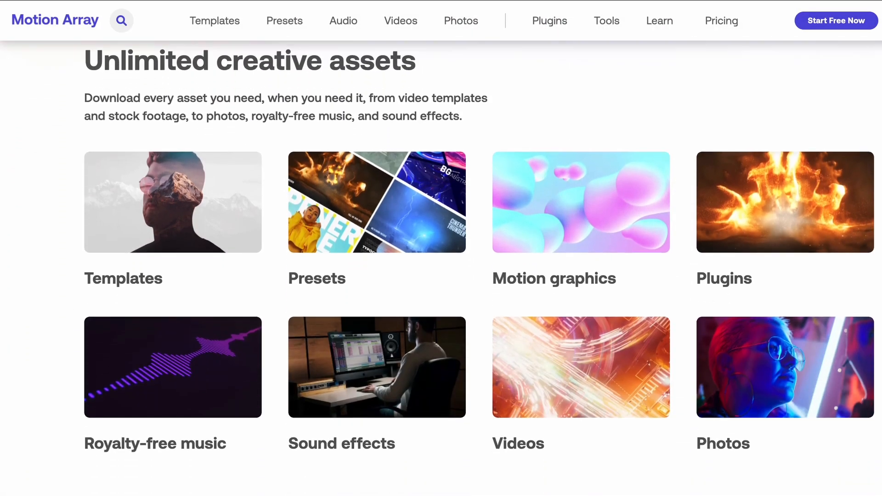
# Step: Scroll through Motion Array's asset and preset pages, then view the template's Help folder
pyautogui.scroll(-3)
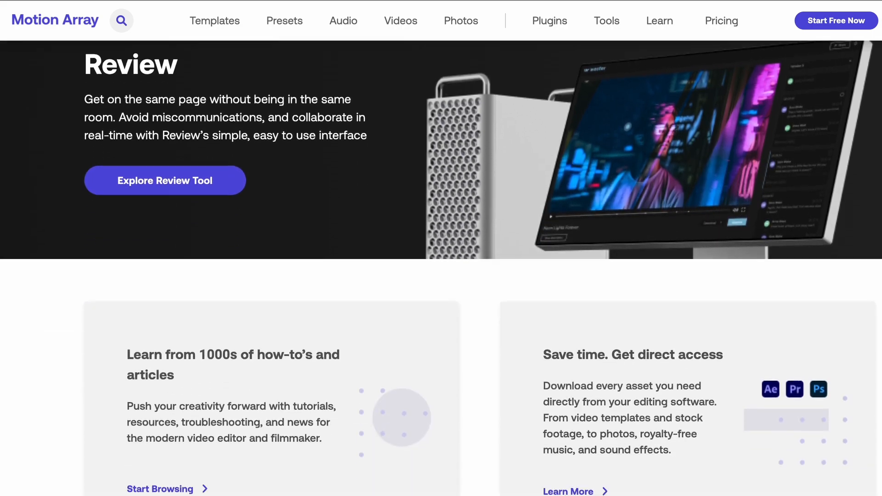
pyautogui.scroll(-3)
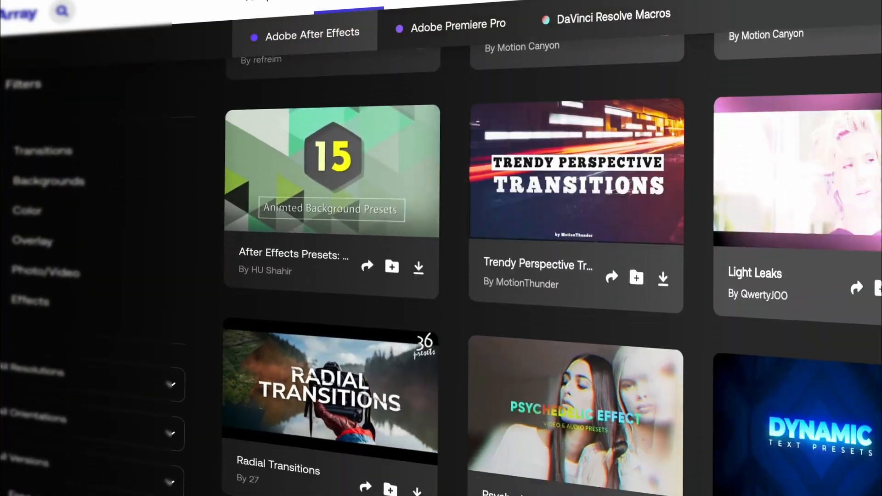
pyautogui.scroll(-3)
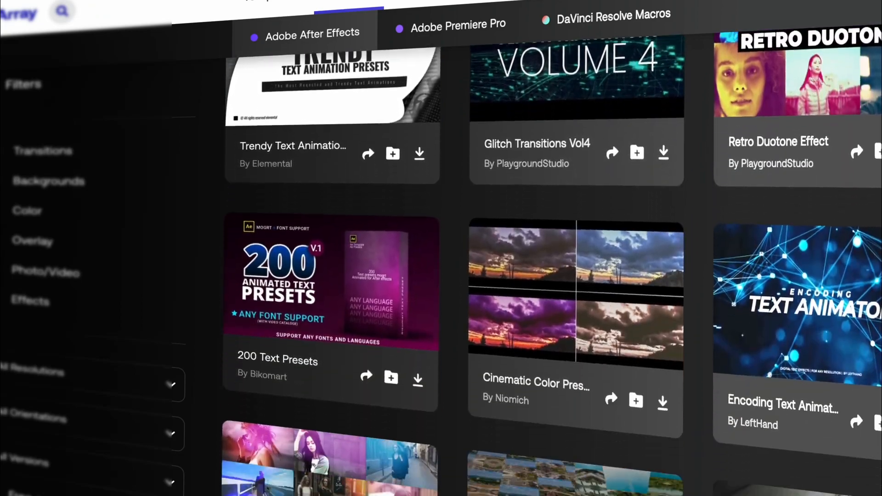
pyautogui.scroll(-3)
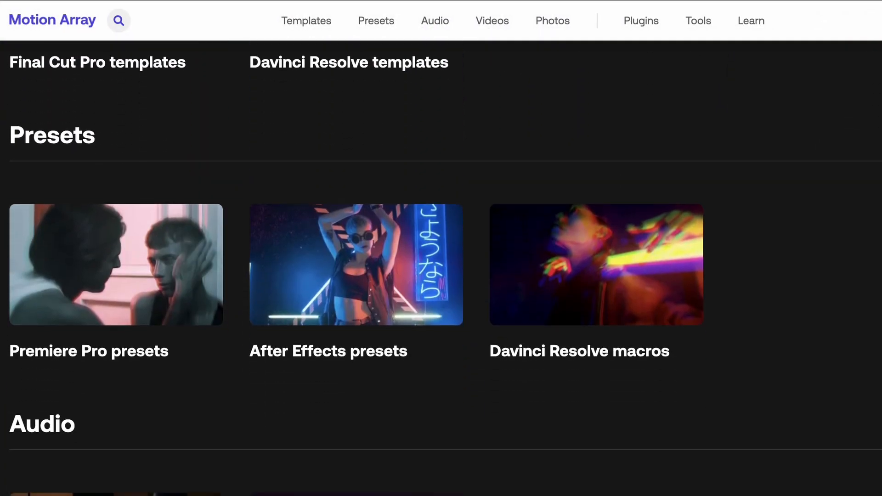
pyautogui.scroll(-3)
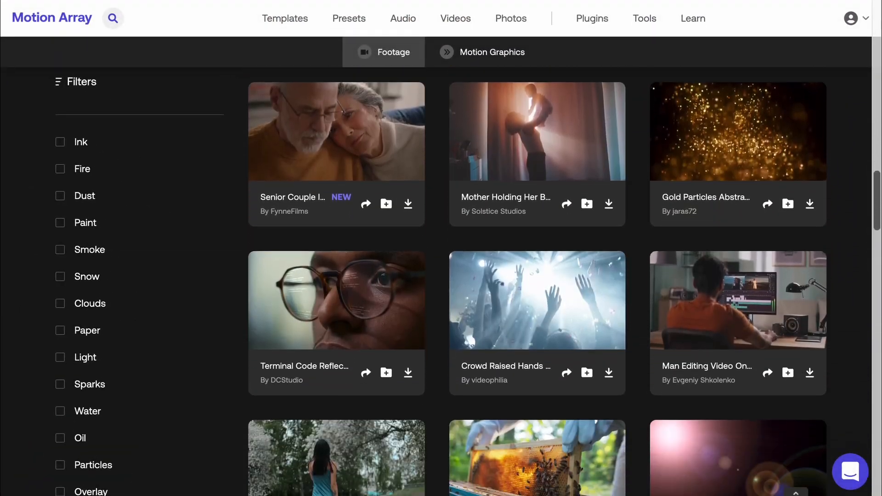
pyautogui.scroll(-3)
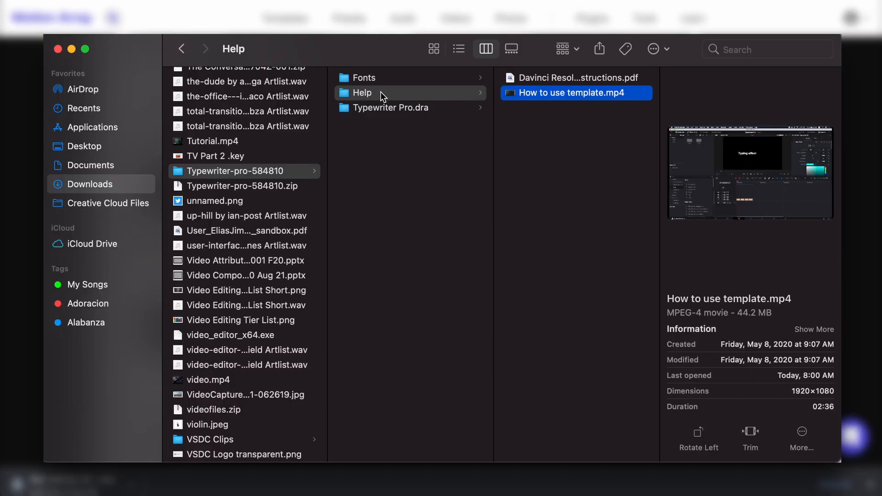
pyautogui.click(574, 77)
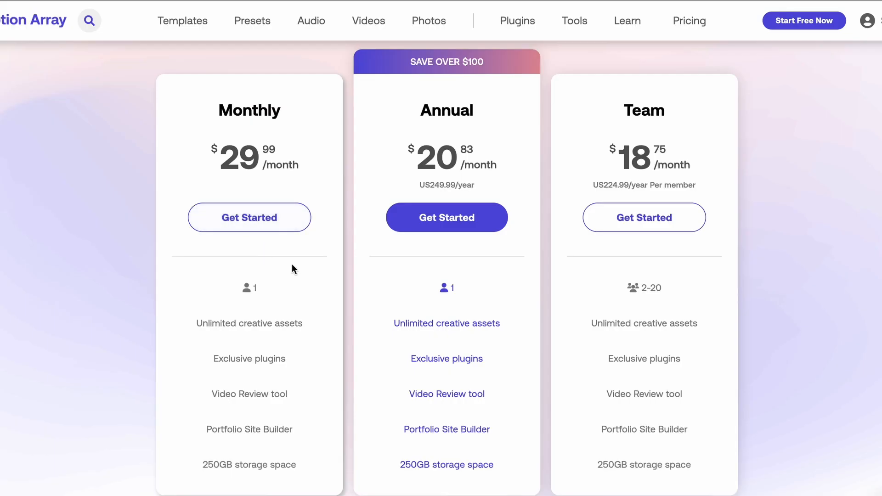
pyautogui.moveTo(579, 253)
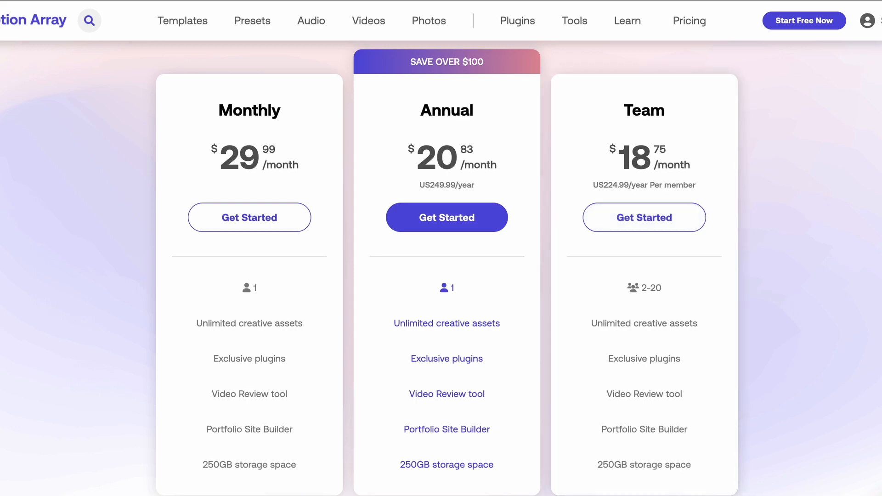
# Step: Scroll through Motion Array's pricing plans, collaboration features, FAQ and category listings
pyautogui.scroll(-3)
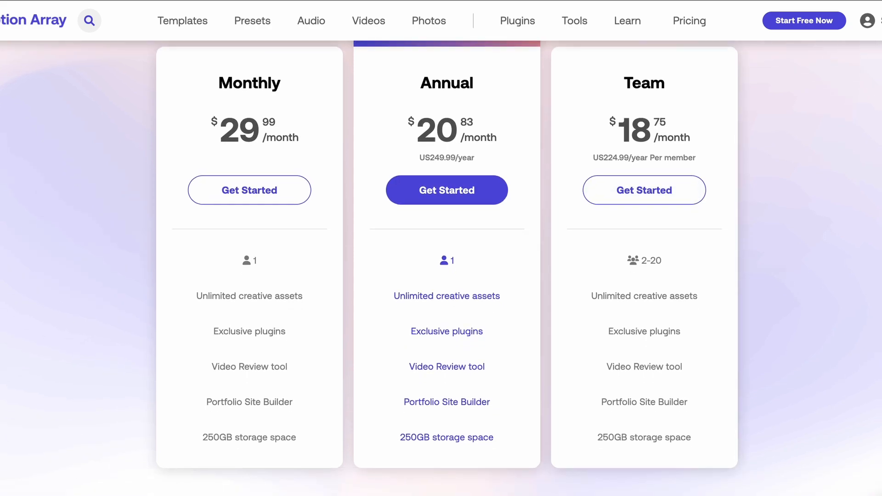
pyautogui.scroll(-3)
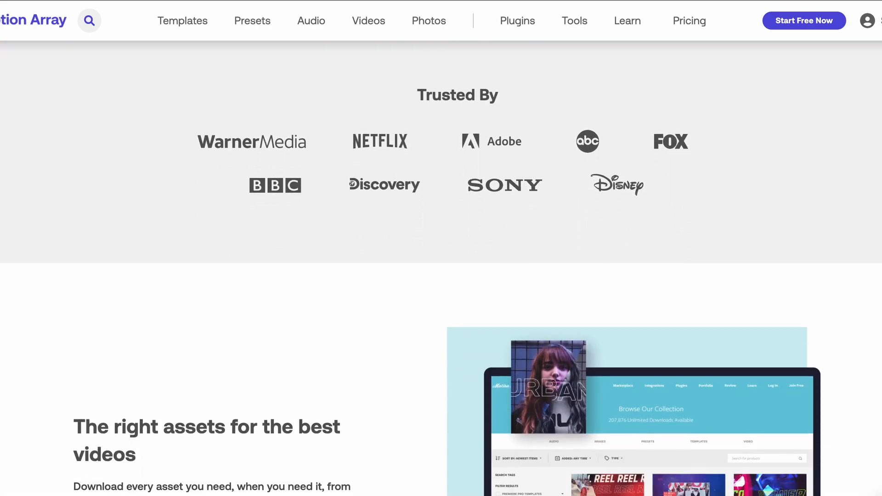
pyautogui.scroll(-3)
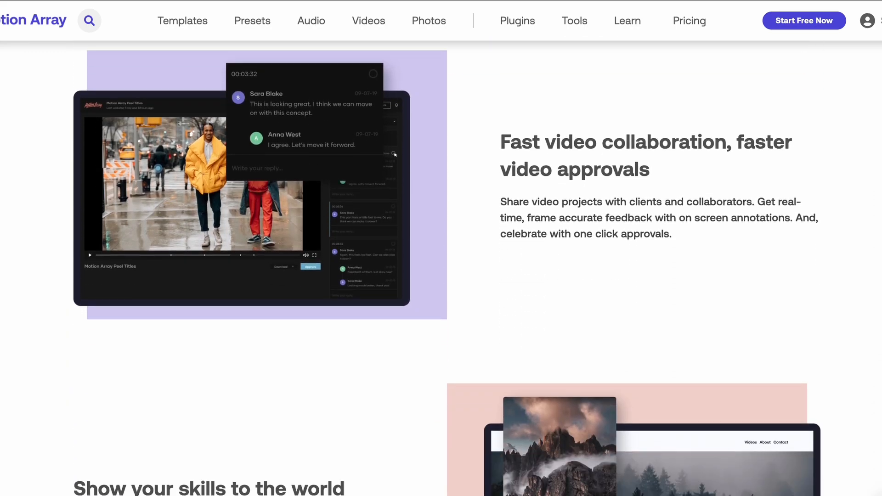
pyautogui.scroll(-3)
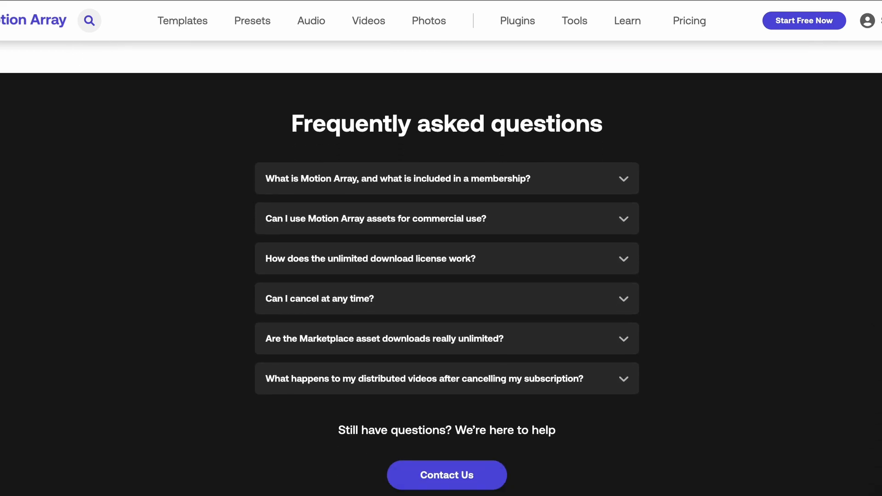
pyautogui.scroll(3)
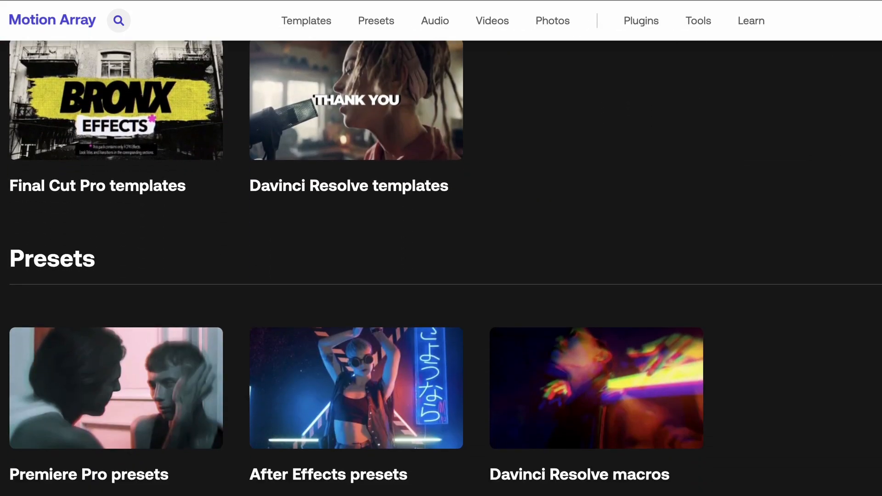
pyautogui.scroll(-3)
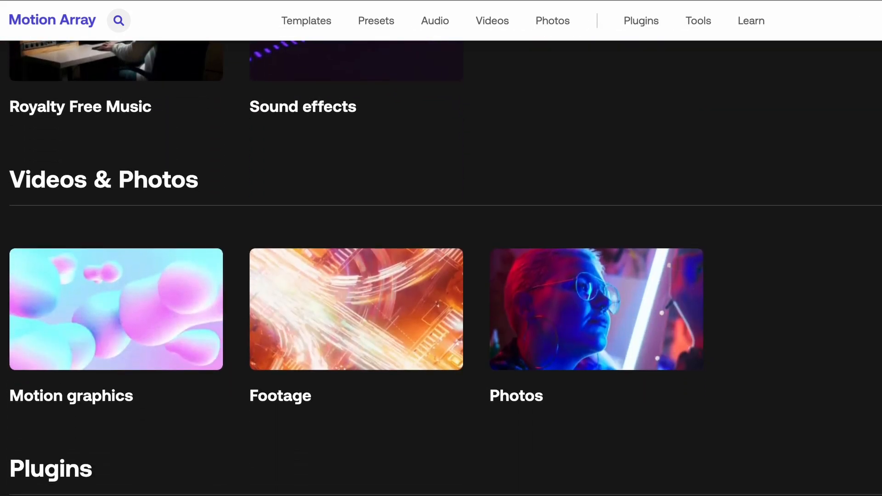
pyautogui.scroll(-3)
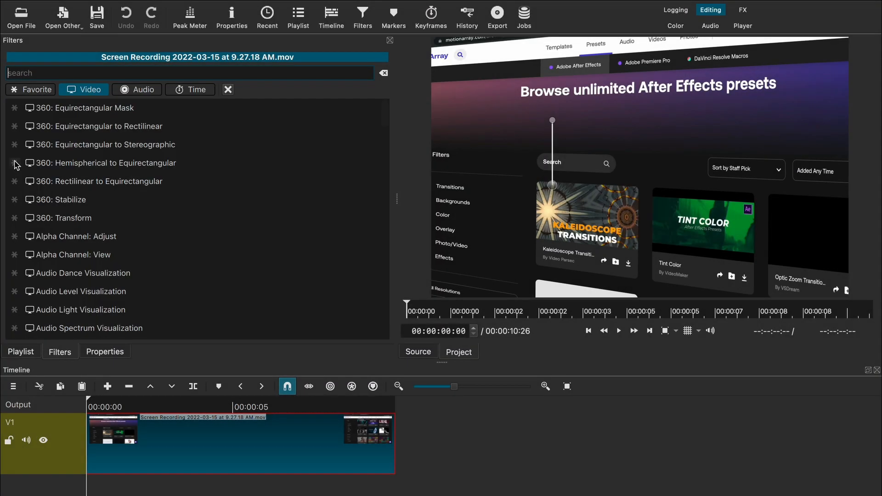
# Step: Search filters for 'gra' and add Gradient to the screen recording clip
pyautogui.write('g')
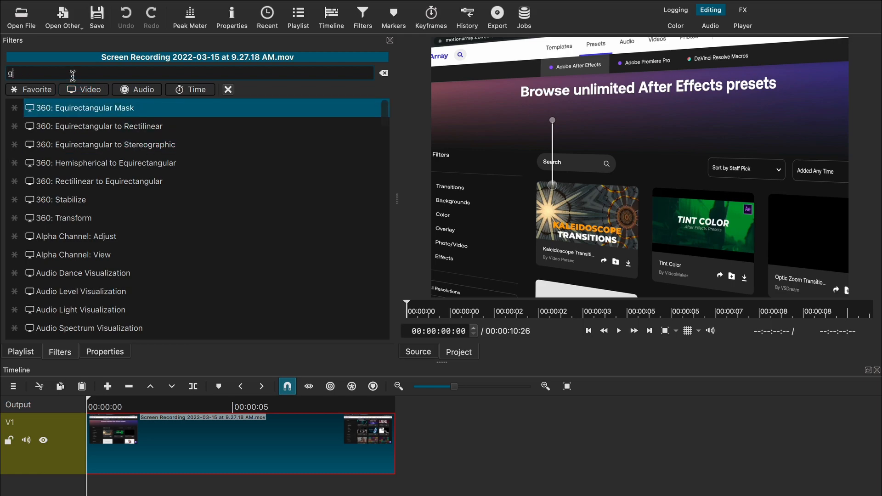
pyautogui.write('ra')
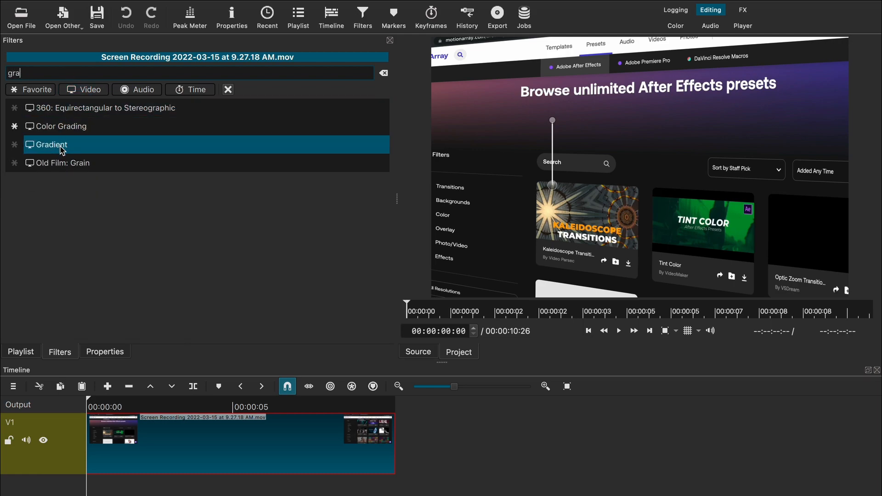
pyautogui.doubleClick(51, 145)
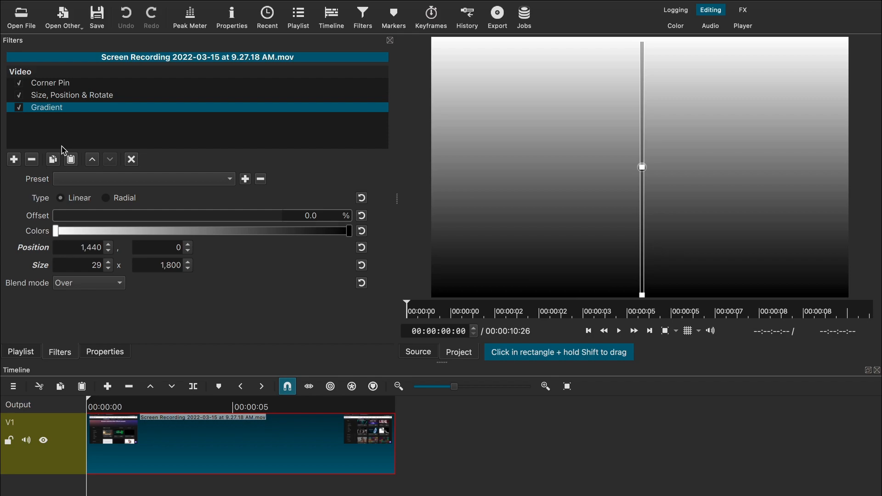
pyautogui.moveTo(512, 190)
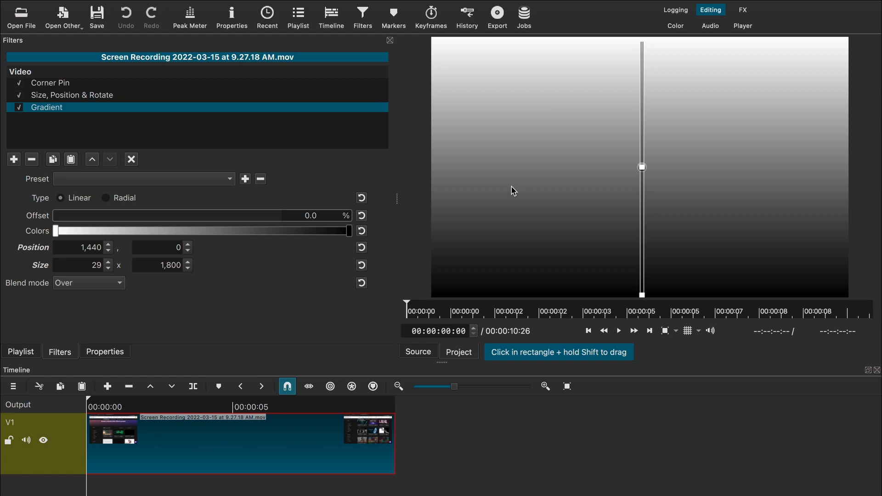
pyautogui.moveTo(56, 239)
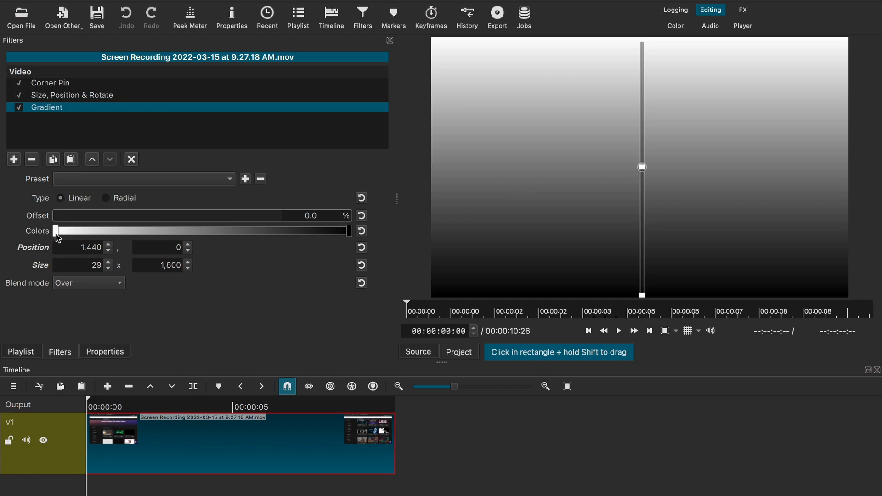
# Step: Set the gradient from black at 52% opacity to an end colour at 90% opacity
pyautogui.click(56, 231)
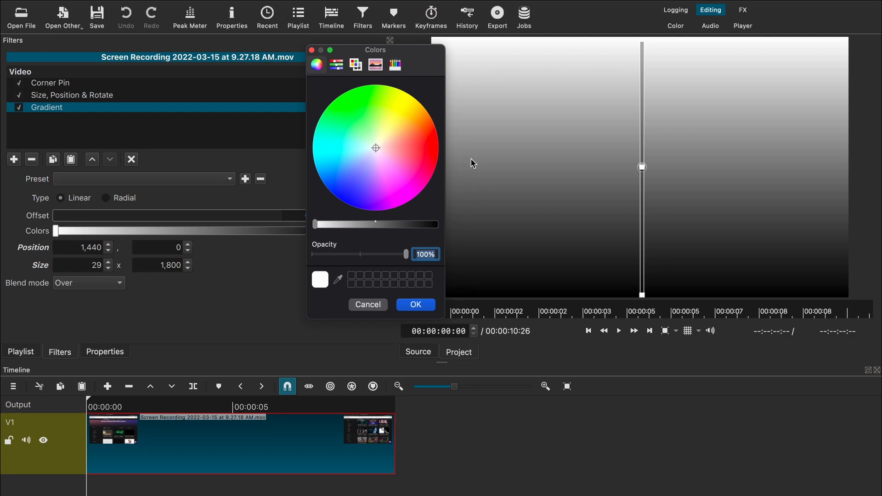
pyautogui.moveTo(409, 238)
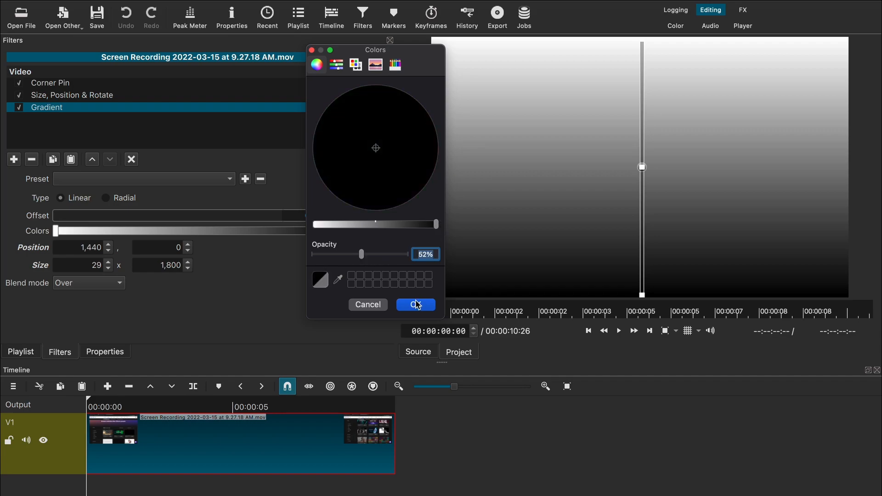
pyautogui.click(415, 305)
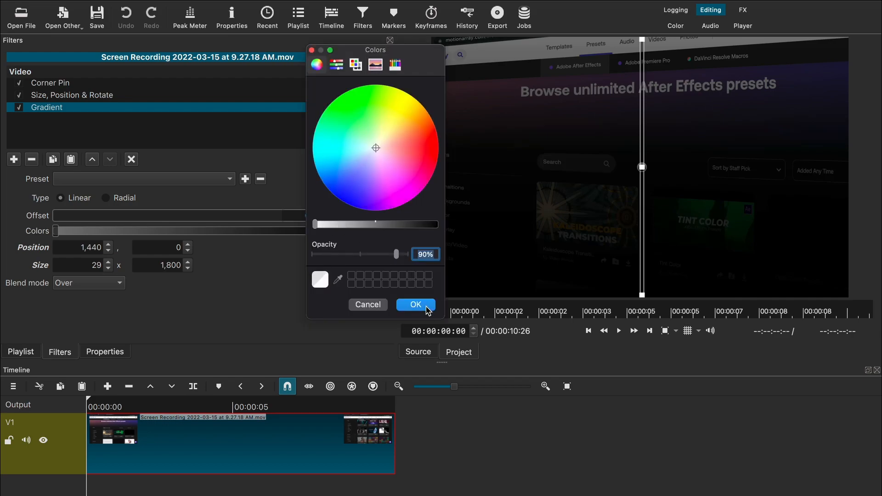
pyautogui.click(415, 304)
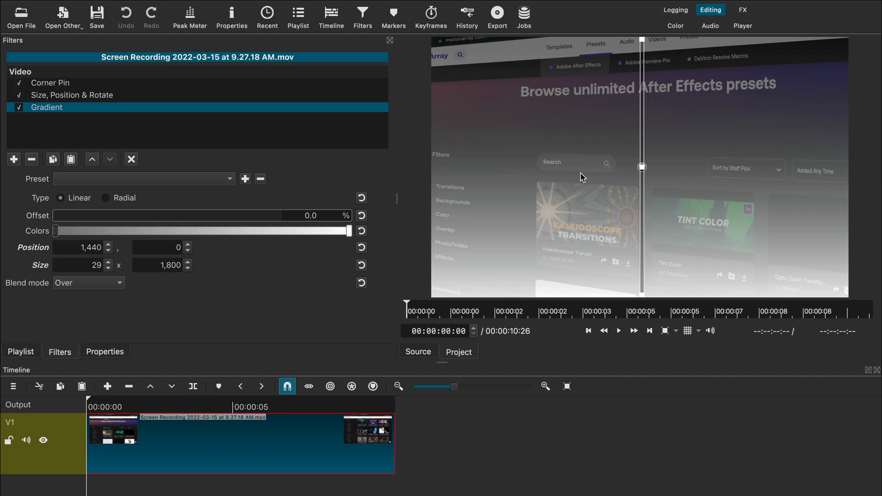
pyautogui.moveTo(303, 241)
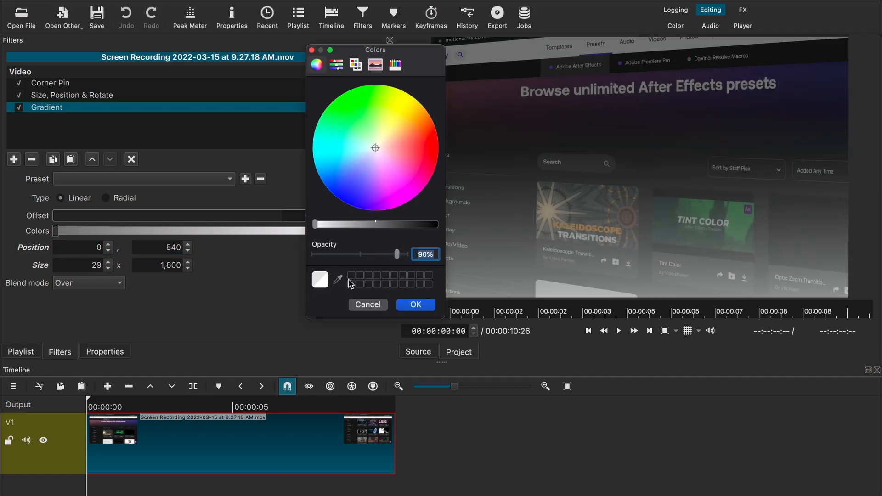
# Step: Enter 1920 as the gradient width and select the height value to replace it
pyautogui.click(416, 304)
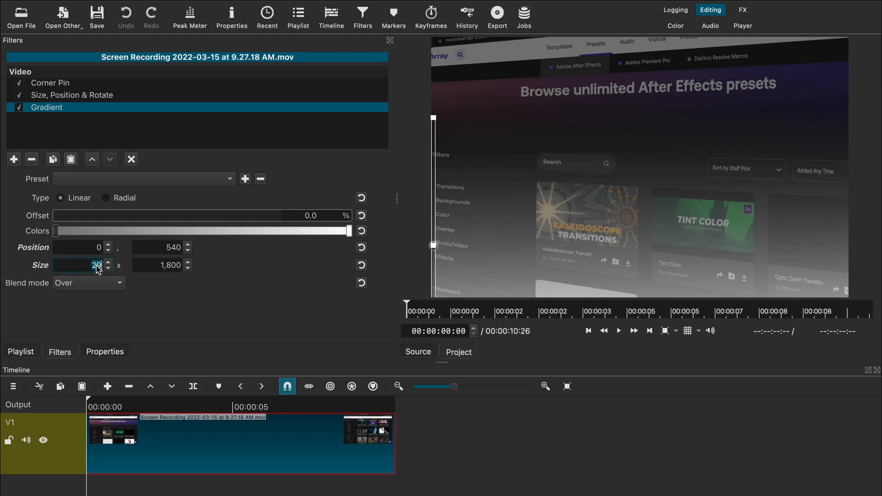
pyautogui.write('1920')
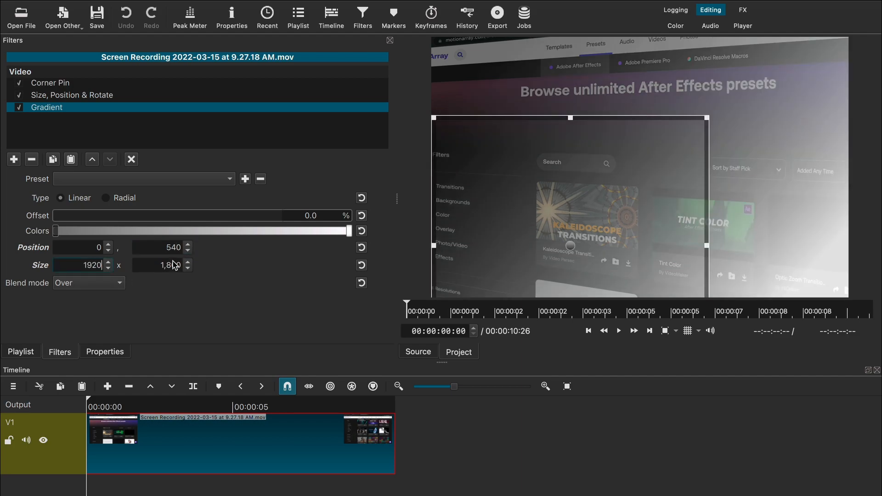
pyautogui.tripleClick(158, 265)
pyautogui.write('88')
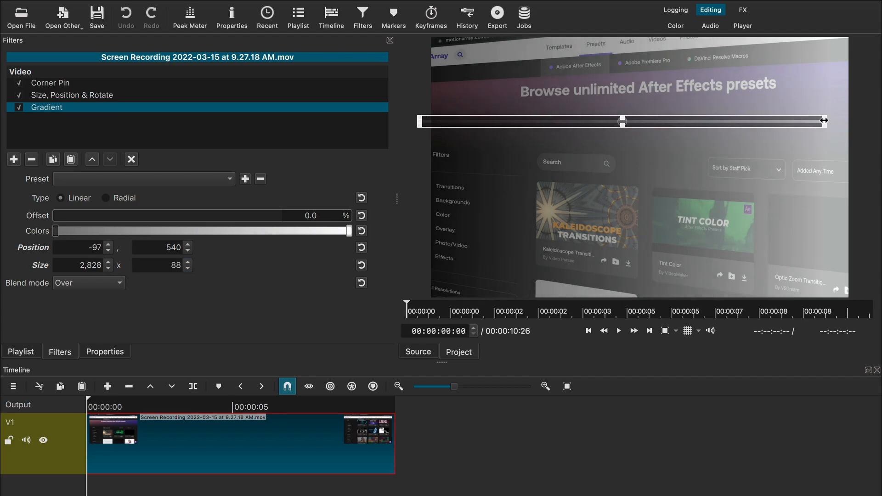
# Step: Blend the gradient in Overlay mode and raise its dark start colour to 80% opacity
pyautogui.click(89, 283)
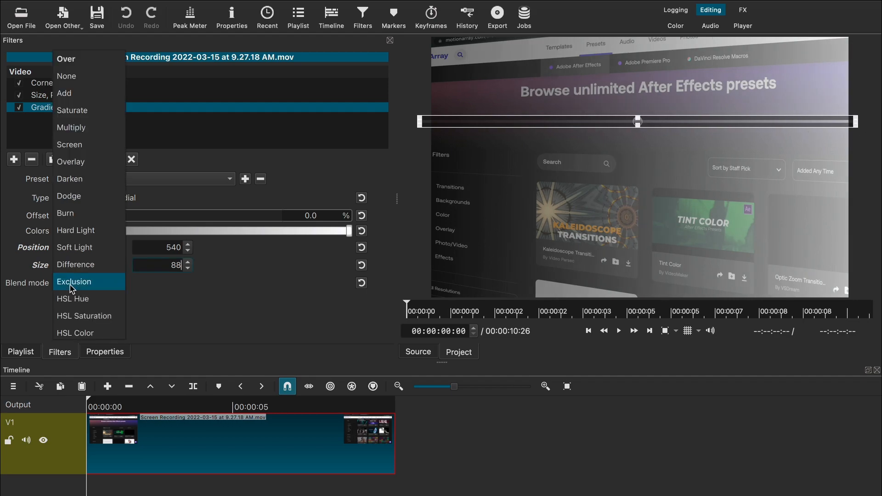
pyautogui.click(70, 162)
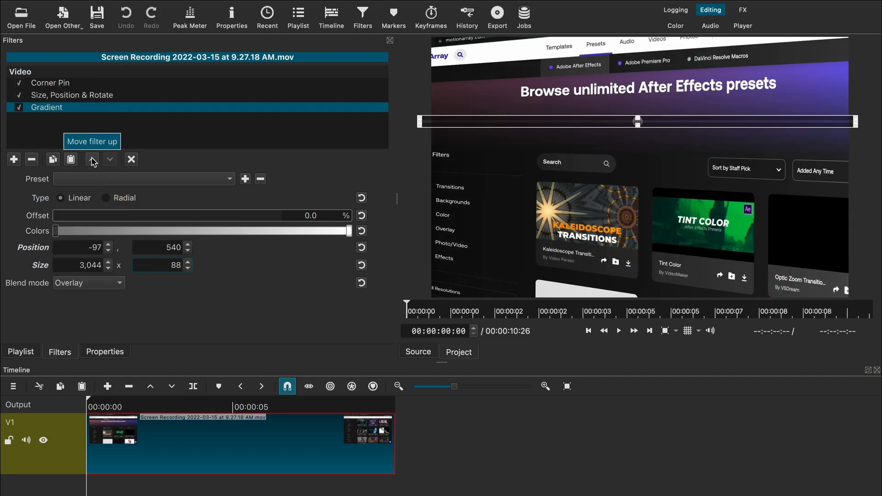
pyautogui.moveTo(75, 239)
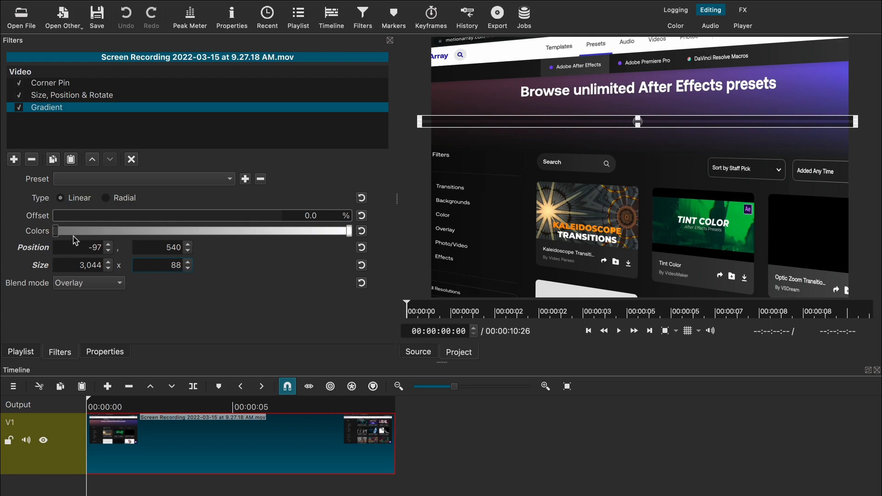
pyautogui.click(55, 231)
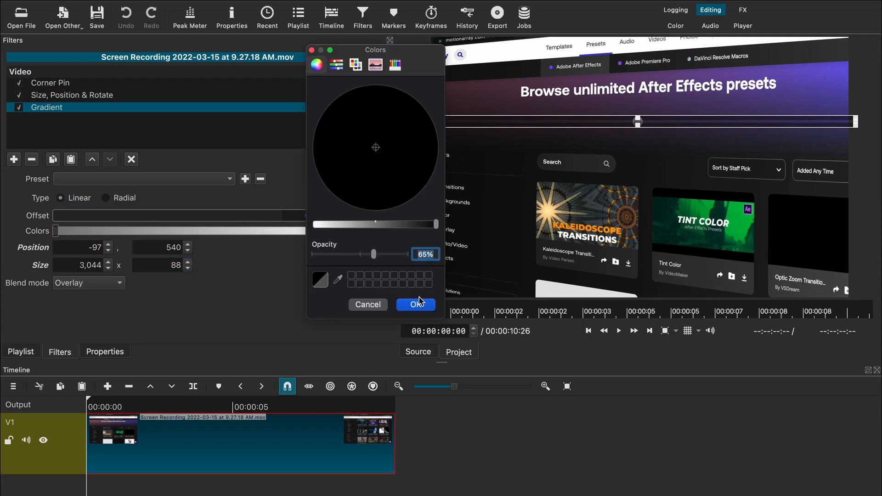
pyautogui.click(416, 303)
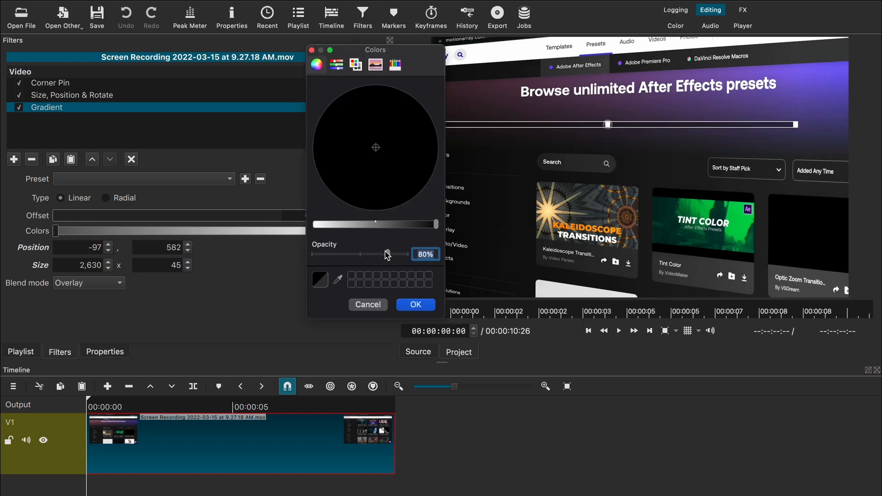
pyautogui.click(416, 304)
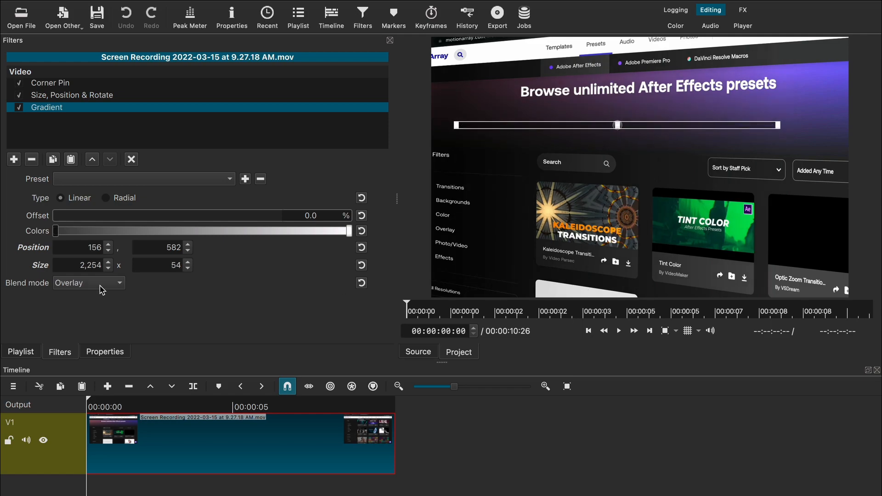
# Step: Toggle the blend mode and Gradient checkbox to compare, keeping Overlay enabled
pyautogui.click(89, 282)
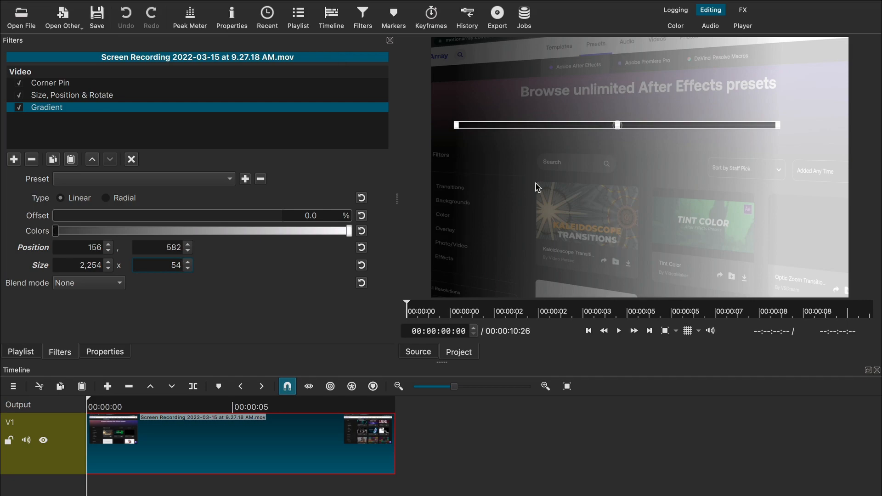
pyautogui.click(87, 283)
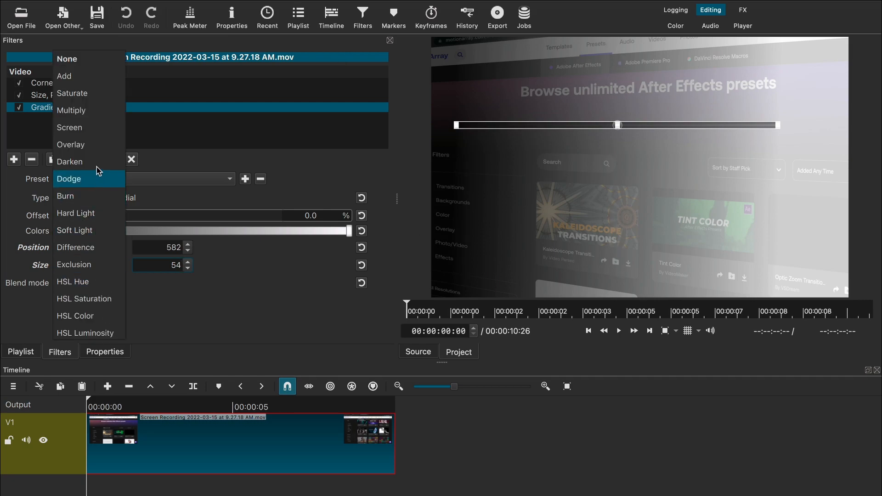
pyautogui.click(71, 145)
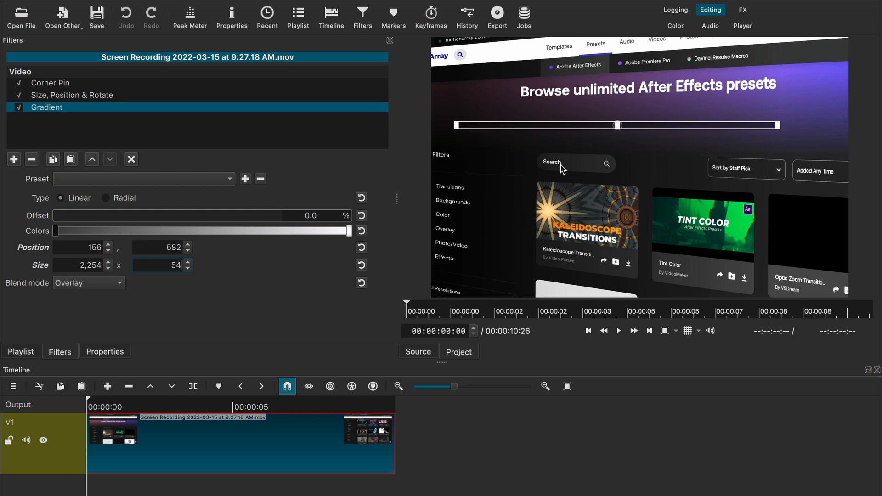
pyautogui.click(19, 107)
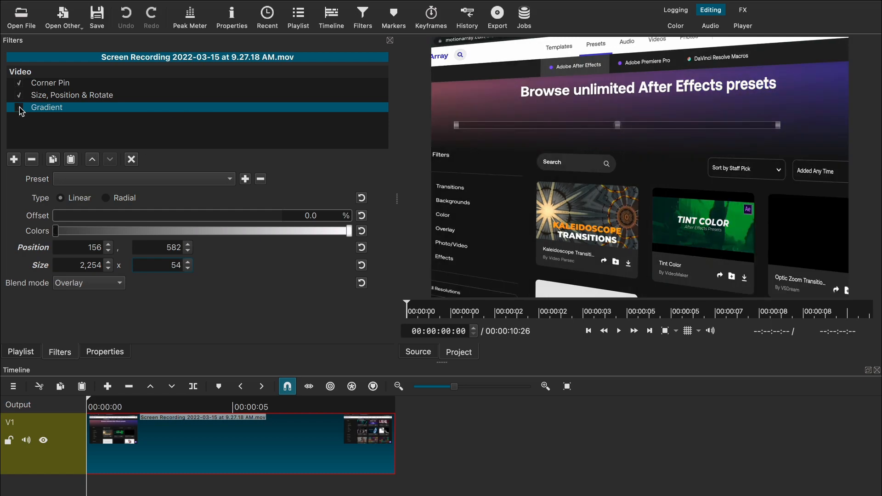
pyautogui.click(18, 107)
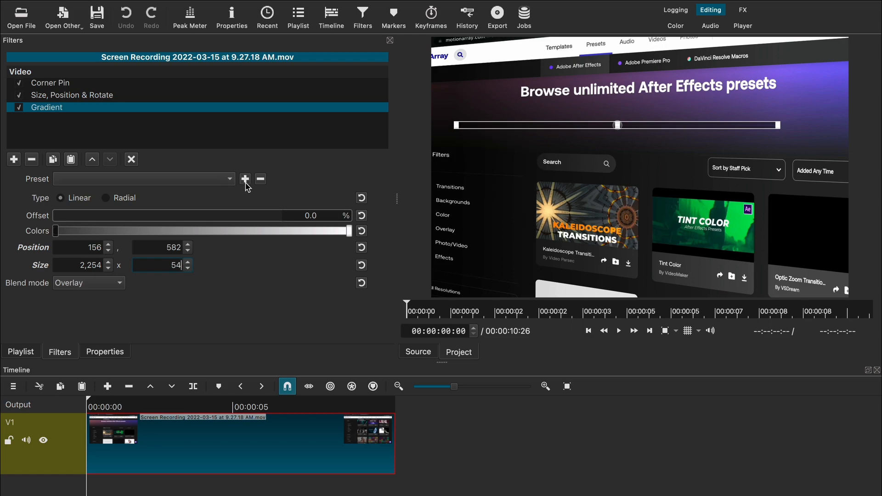
pyautogui.moveTo(229, 208)
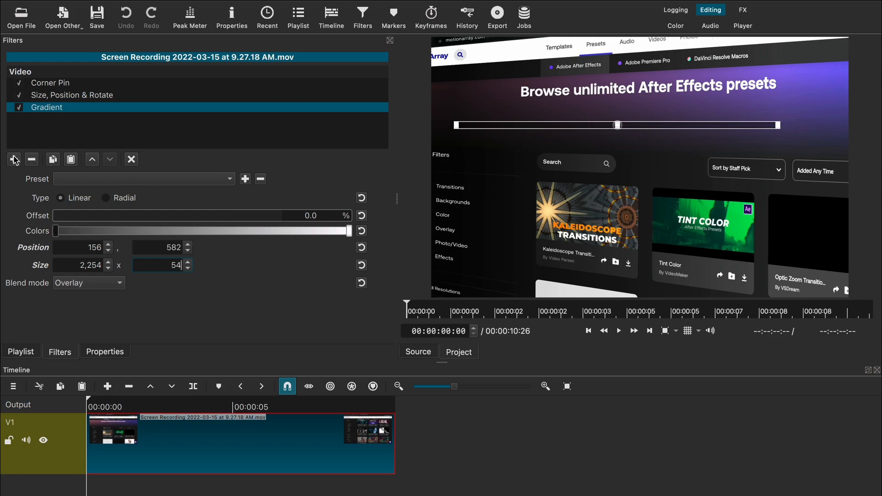
# Step: Add a Mask: Simple Shape filter by searching 'mask' in the filter list
pyautogui.click(13, 159)
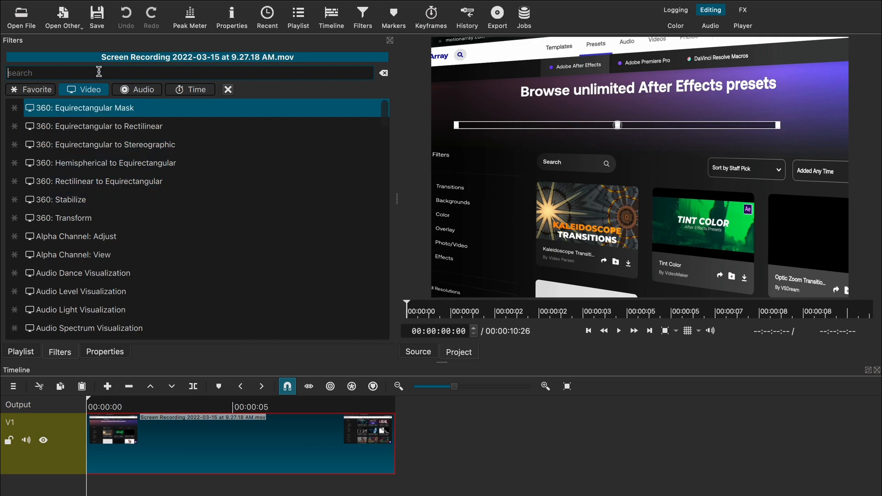
pyautogui.write('m')
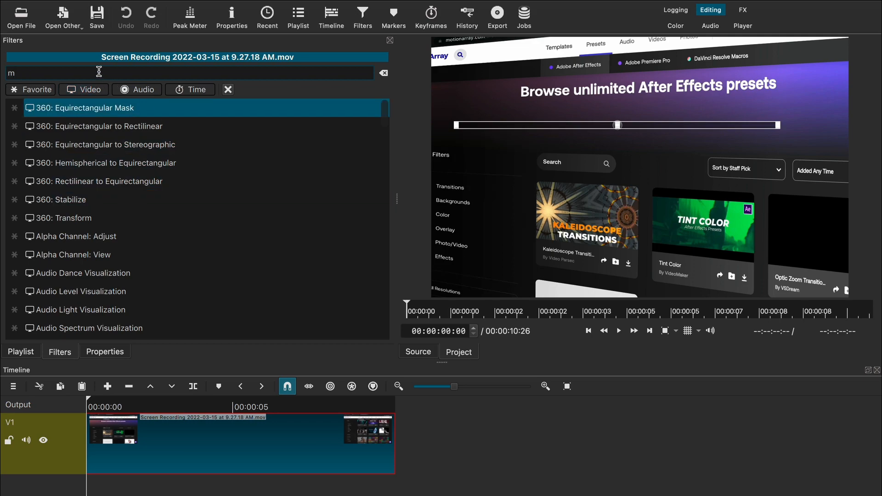
pyautogui.write('ask')
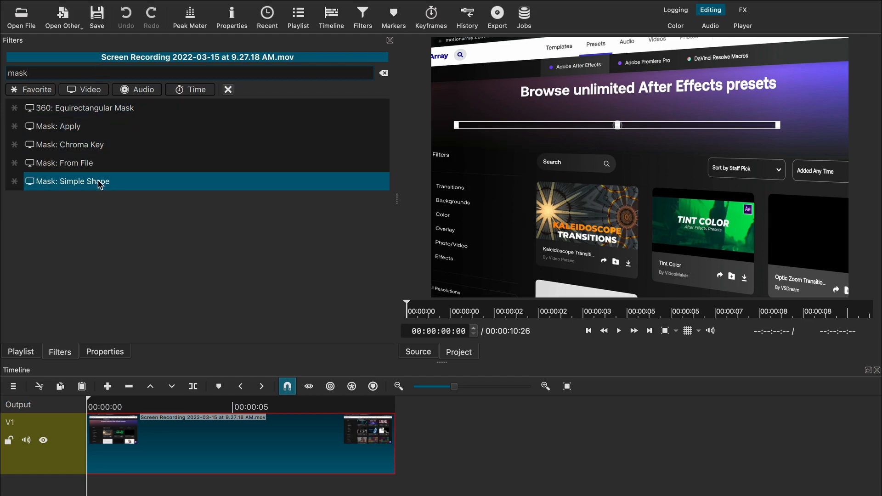
pyautogui.doubleClick(73, 181)
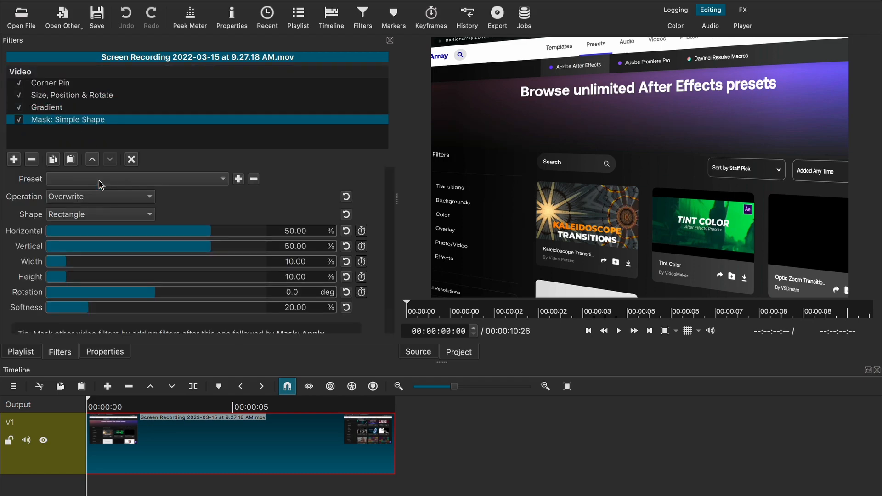
pyautogui.moveTo(129, 206)
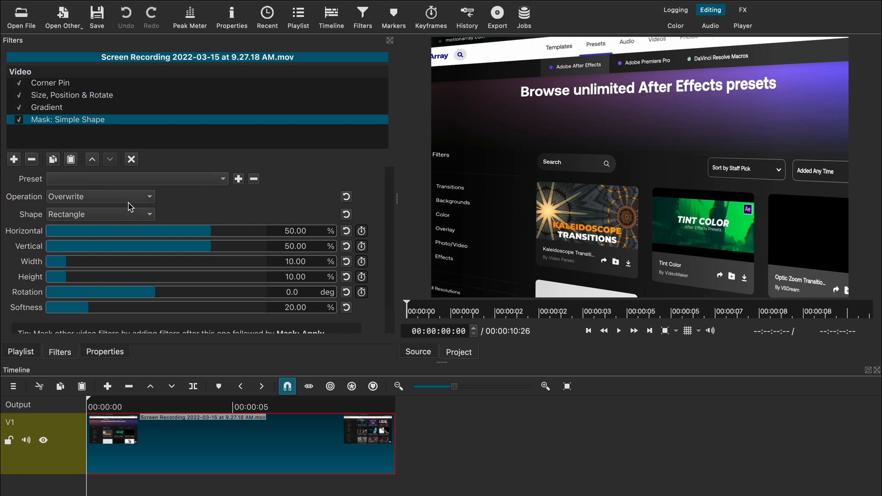
pyautogui.moveTo(539, 36)
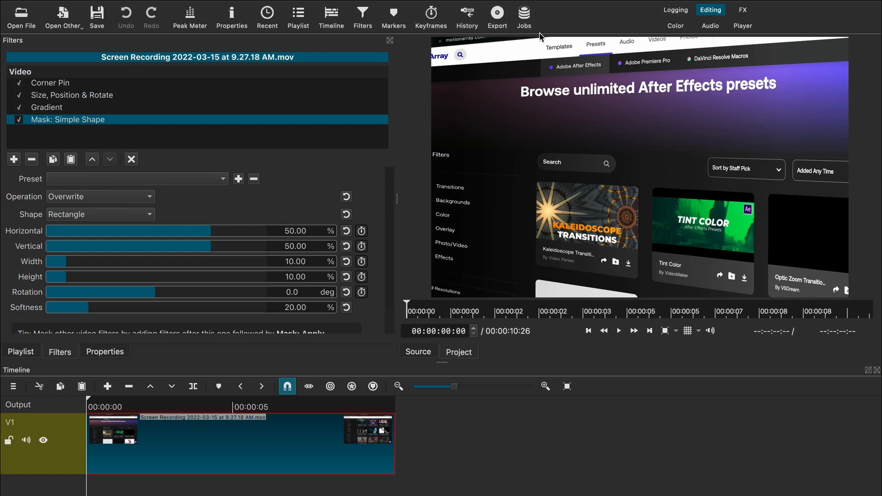
pyautogui.moveTo(483, 138)
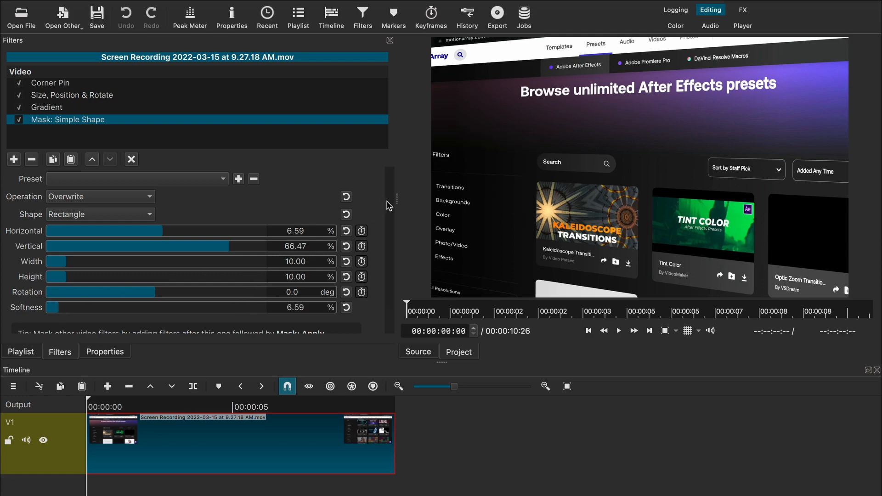
pyautogui.moveTo(447, 51)
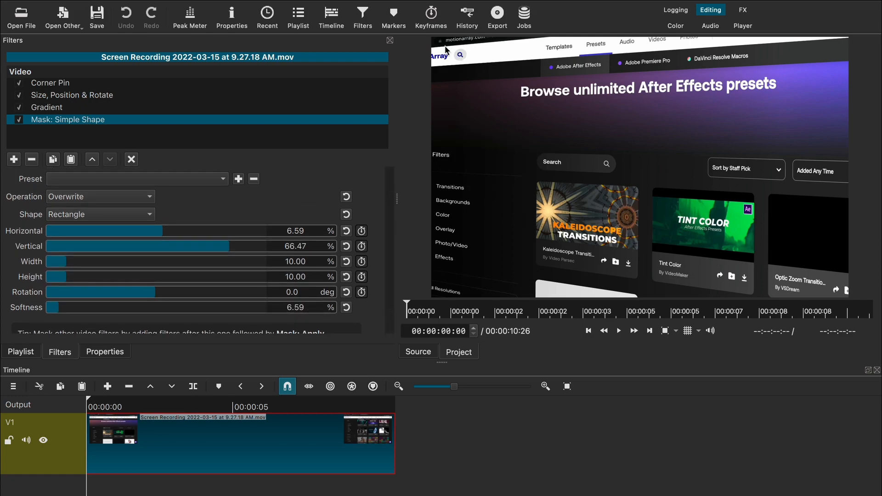
pyautogui.moveTo(180, 153)
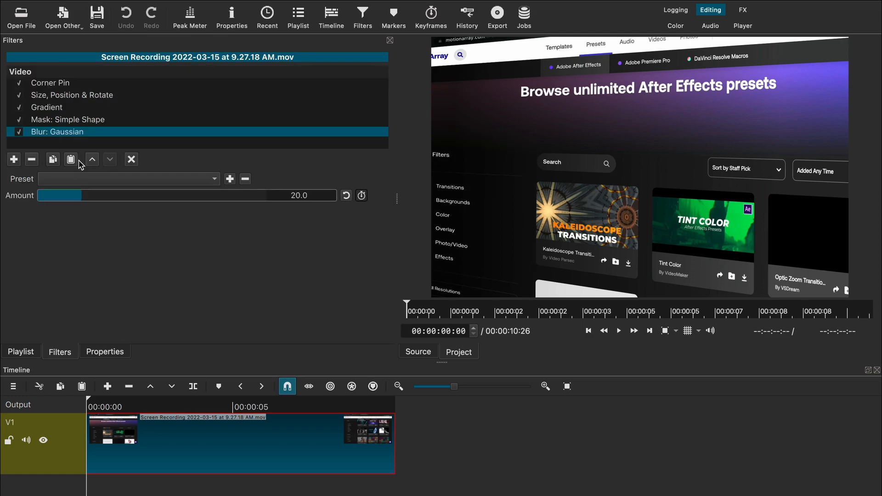
# Step: Drag the Gaussian blur Amount slider up to strengthen the blur
pyautogui.moveTo(59, 195); pyautogui.dragTo(125, 195)
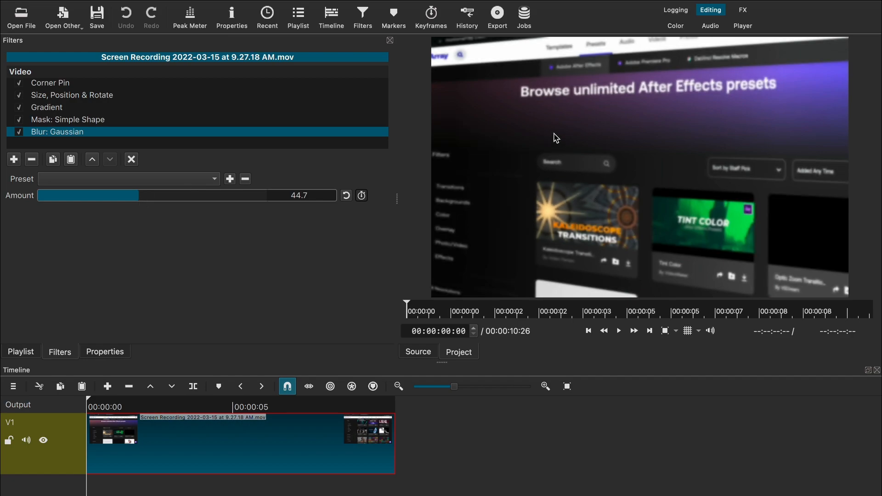
pyautogui.moveTo(98, 127)
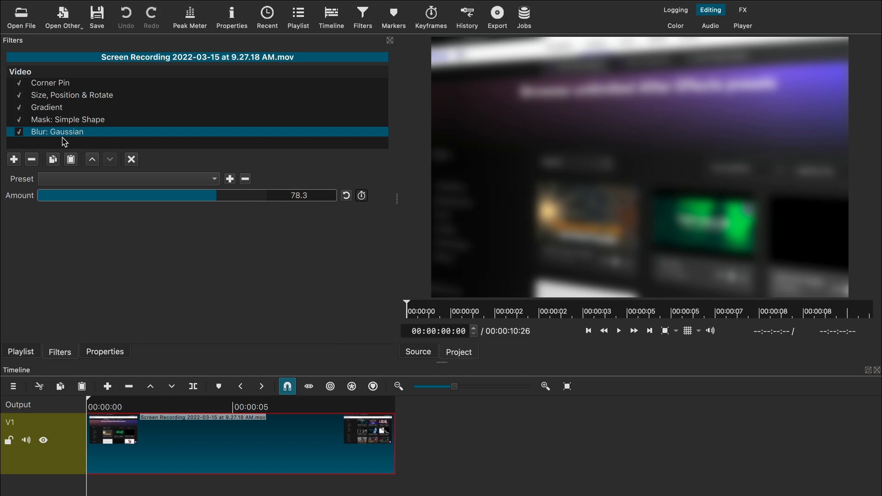
pyautogui.moveTo(14, 159)
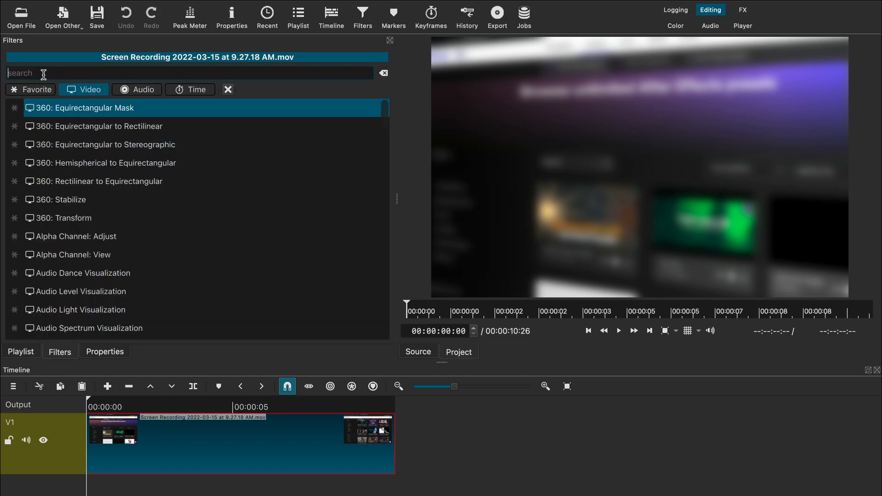
# Step: Search 'mas' and add the Mask: Apply filter below the Gaussian blur
pyautogui.write('mas')
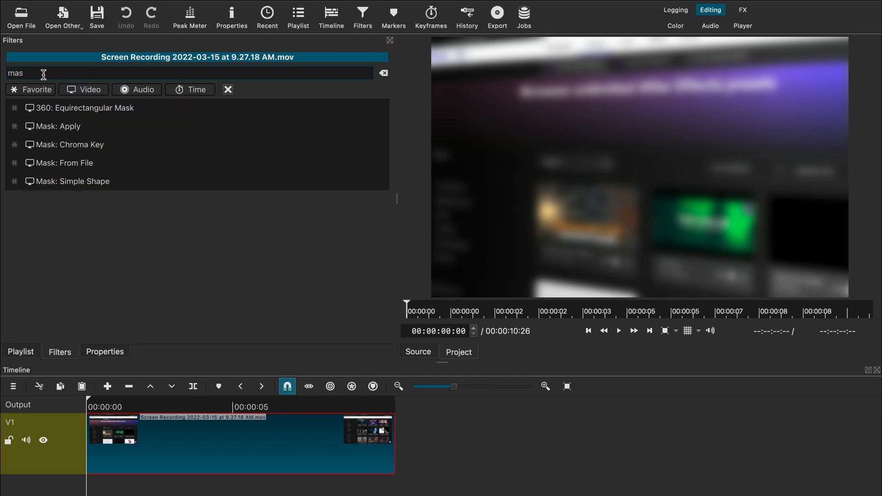
pyautogui.click(58, 126)
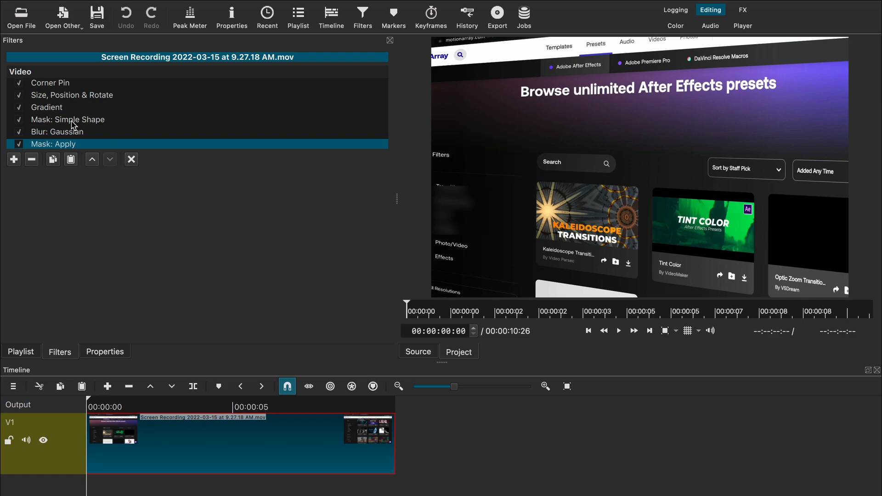
# Step: Select the Mask: Simple Shape filter to show its rectangle settings
pyautogui.click(68, 120)
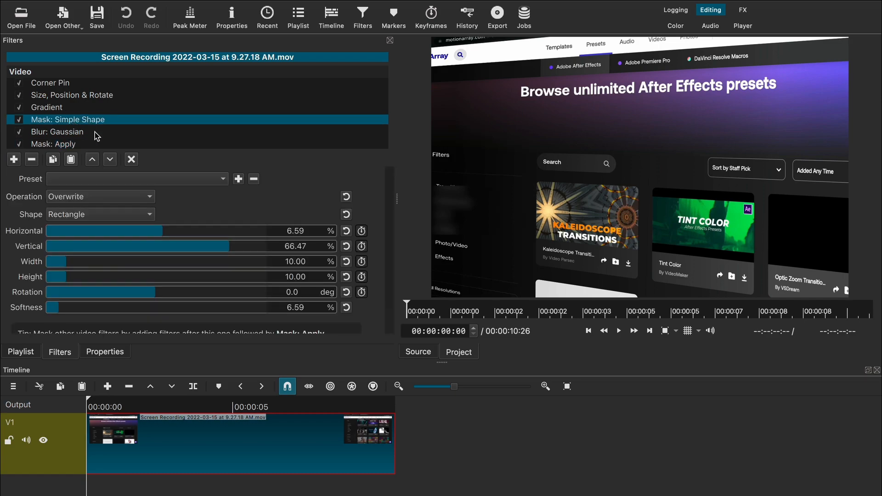
pyautogui.moveTo(200, 251)
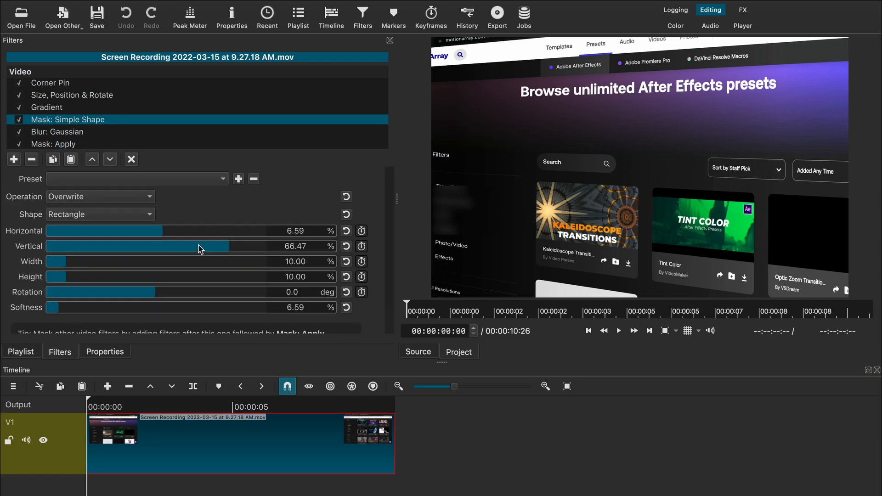
pyautogui.moveTo(101, 311)
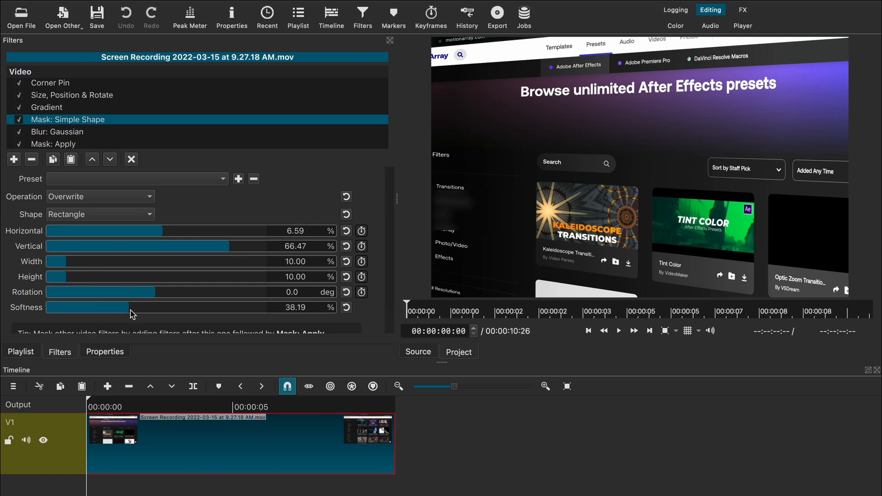
pyautogui.moveTo(108, 268)
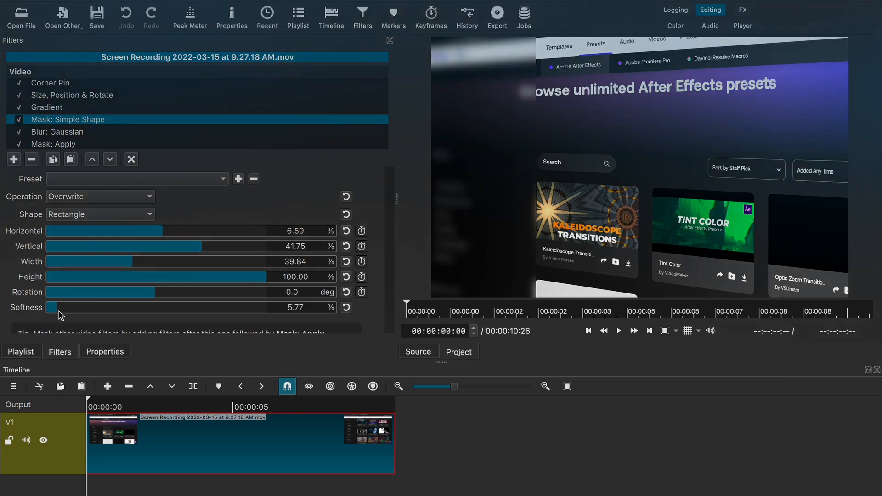
# Step: Lower the Gaussian blur Amount to about 43, checking the rectangle mask in between
pyautogui.click(57, 131)
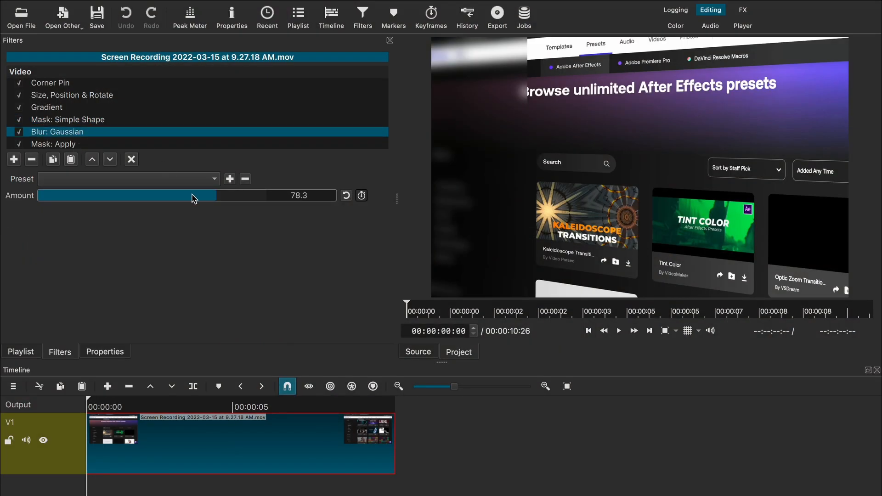
pyautogui.moveTo(194, 196); pyautogui.dragTo(142, 195)
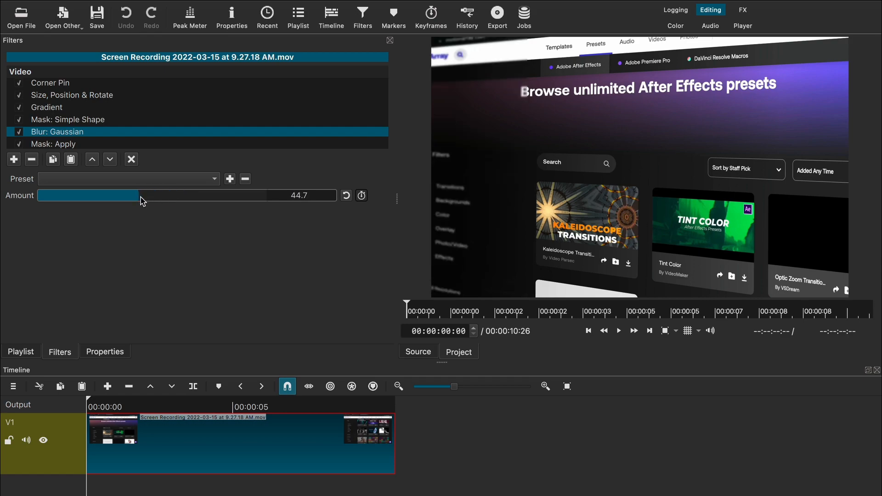
pyautogui.moveTo(140, 195); pyautogui.dragTo(131, 195)
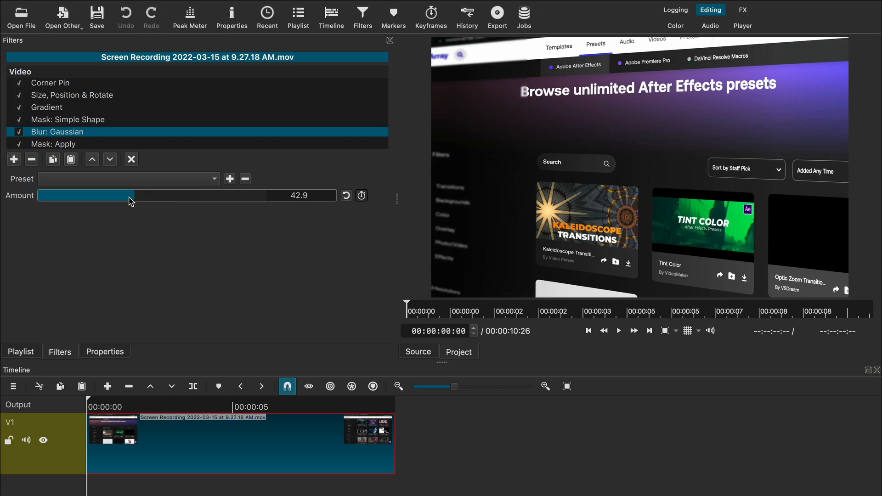
pyautogui.moveTo(132, 195); pyautogui.dragTo(128, 195)
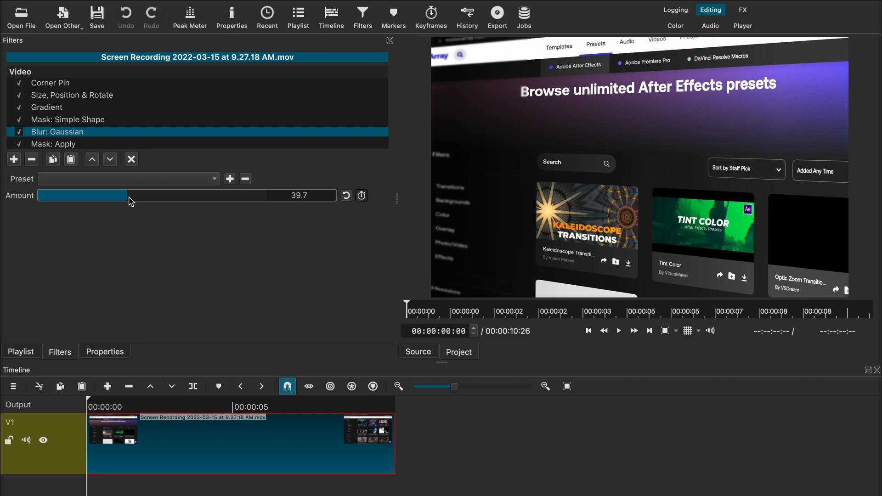
pyautogui.moveTo(516, 151)
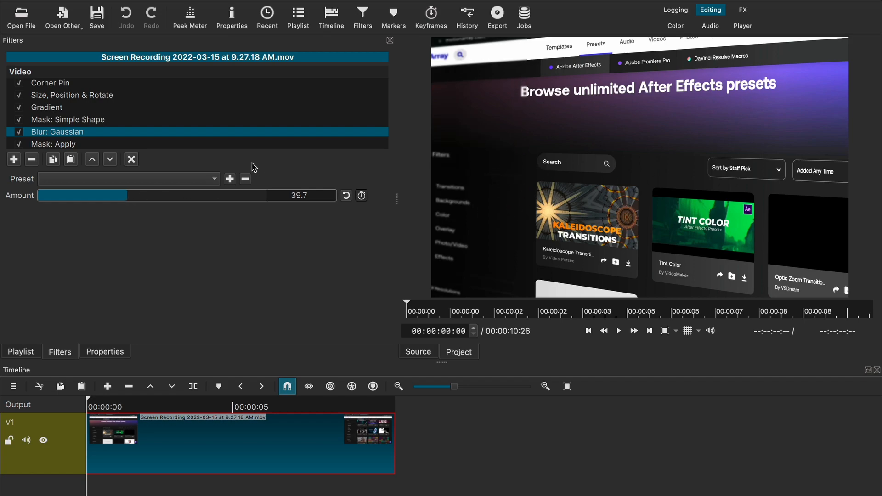
pyautogui.click(68, 119)
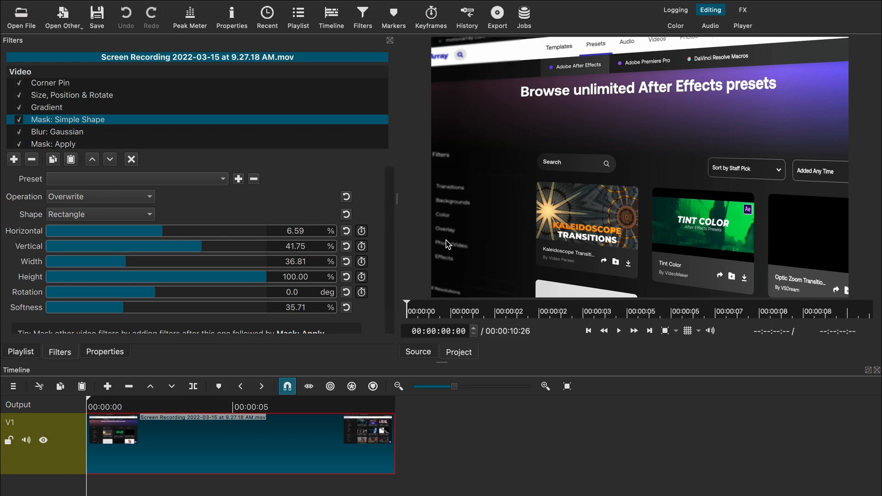
pyautogui.click(68, 132)
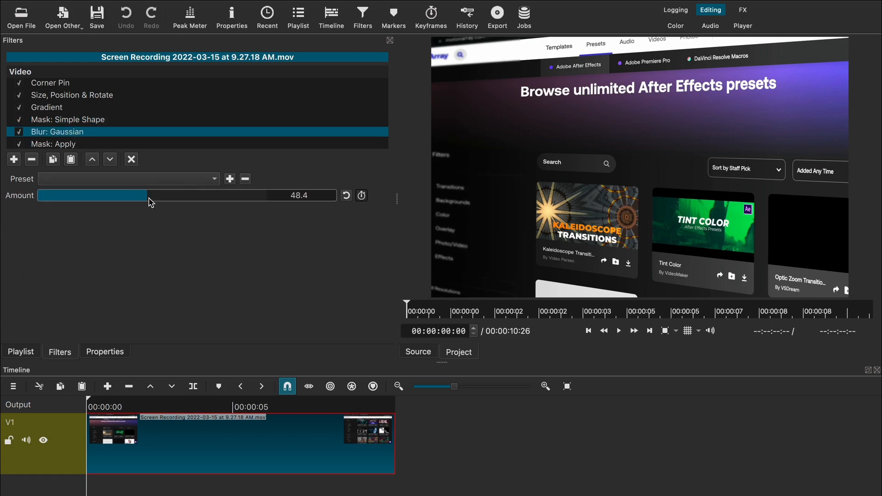
pyautogui.moveTo(149, 195); pyautogui.dragTo(138, 196)
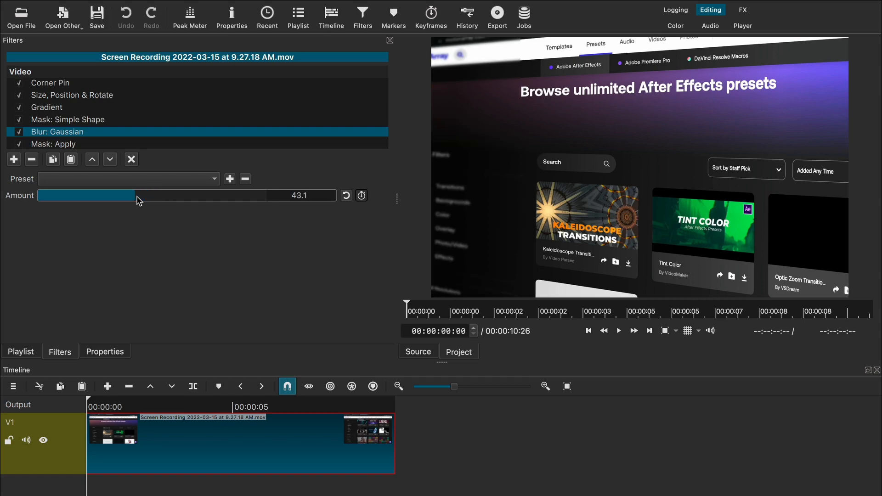
pyautogui.moveTo(105, 143)
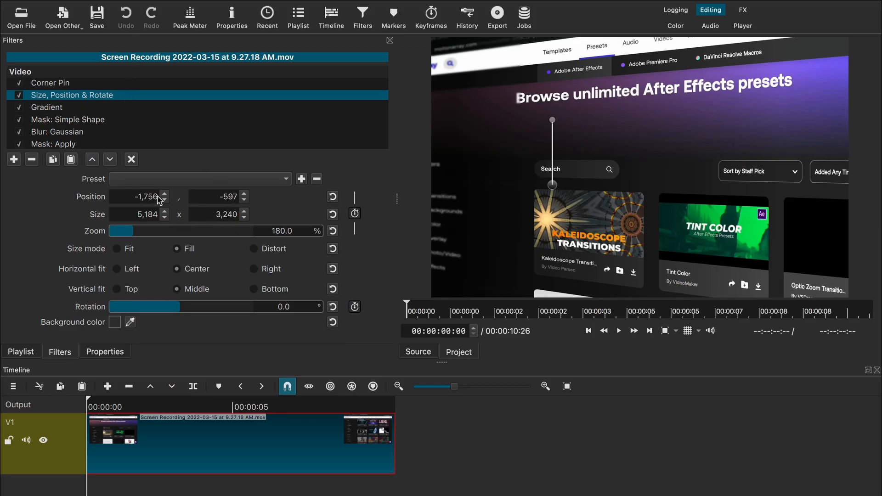
# Step: Select Mask: Simple Shape and play the clip to preview the blurred edge
pyautogui.click(69, 120)
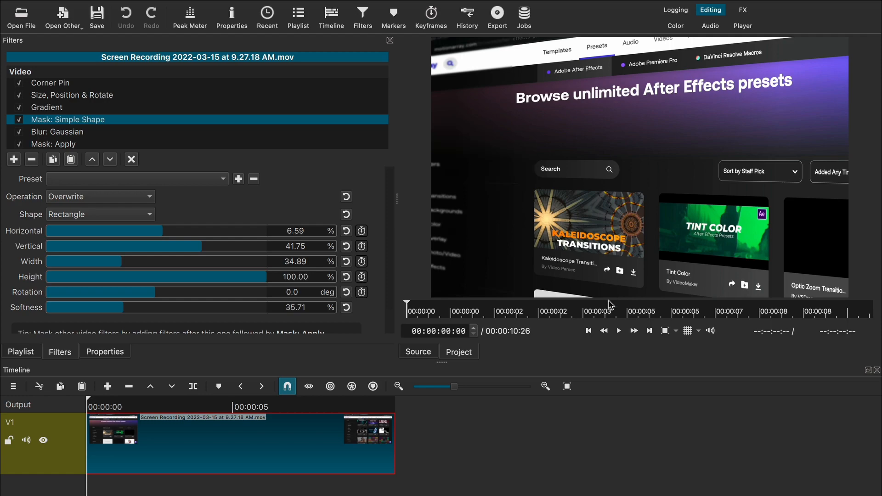
pyautogui.moveTo(619, 331)
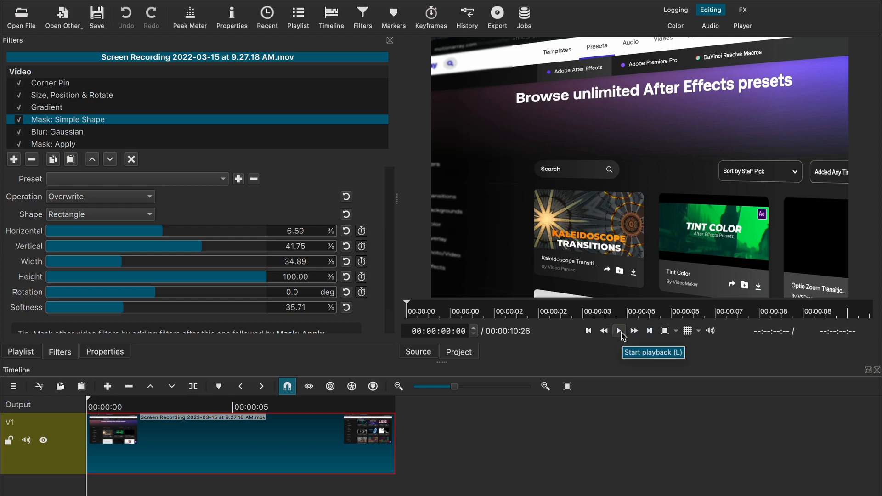
pyautogui.click(621, 330)
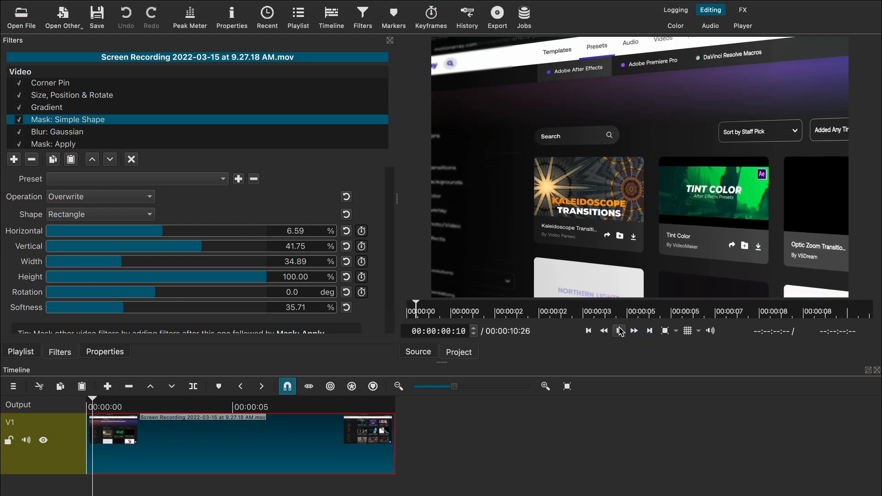